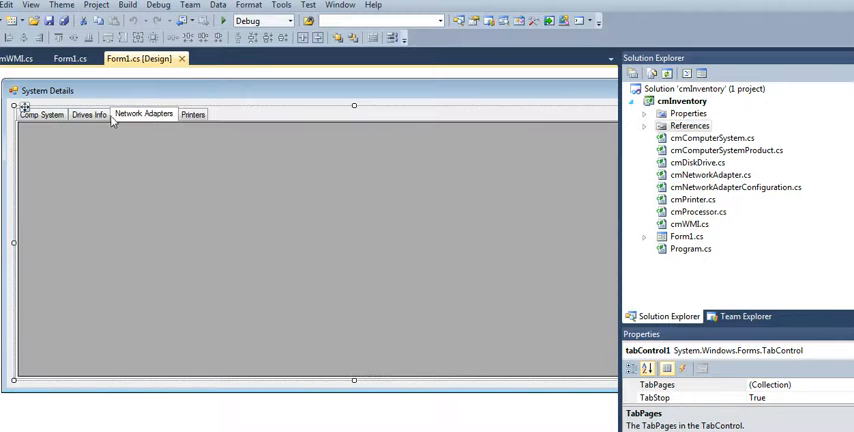
Review the form's Drives Info, Comp System and Network Adapters pages, then select cmWMI.cs in Solution Explorer.
left_click(88, 114)
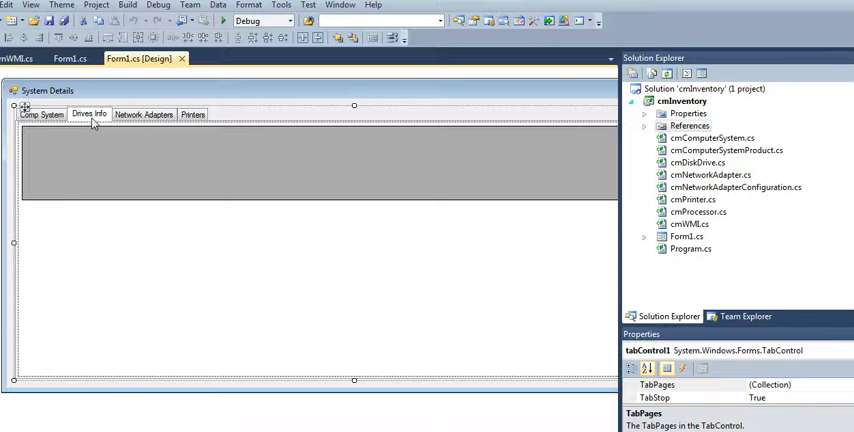
left_click(42, 112)
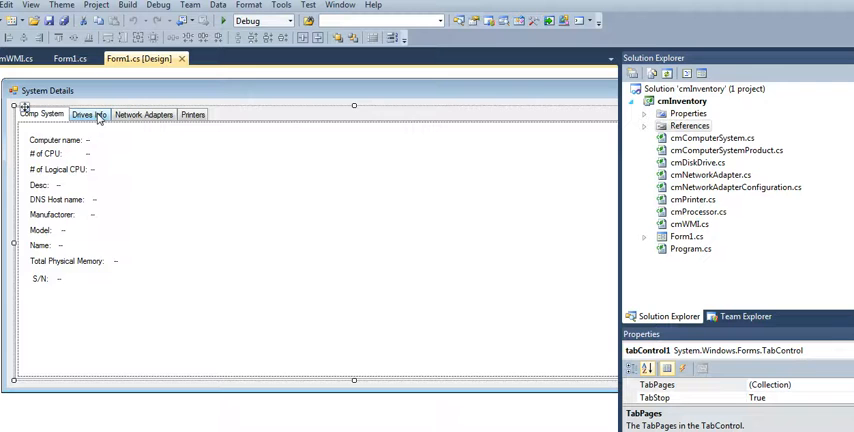
left_click(192, 114)
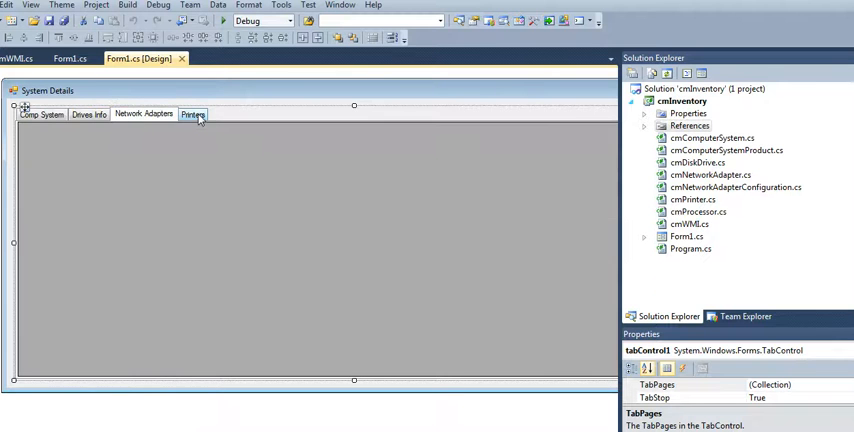
left_click(42, 114)
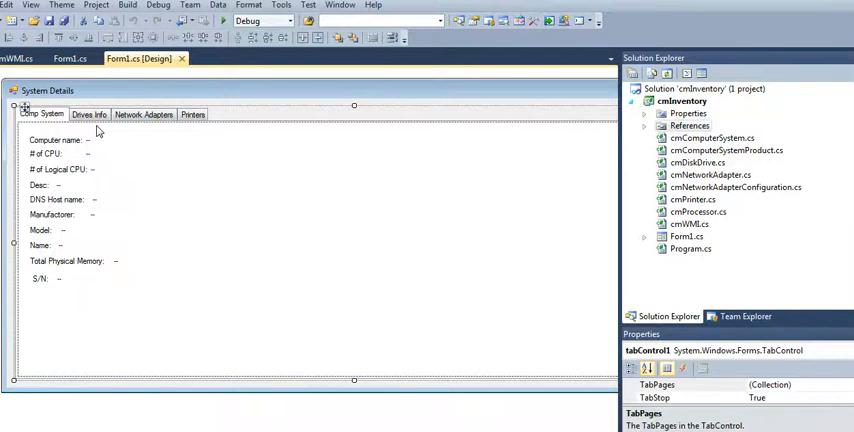
mouse_move(324, 262)
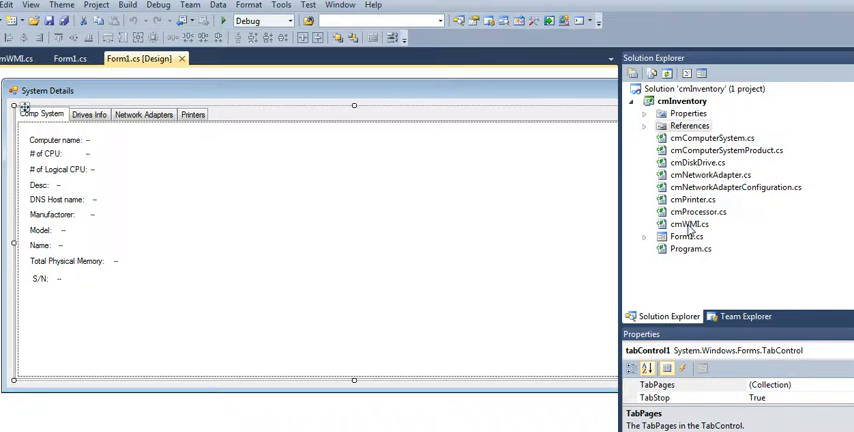
left_click(688, 224)
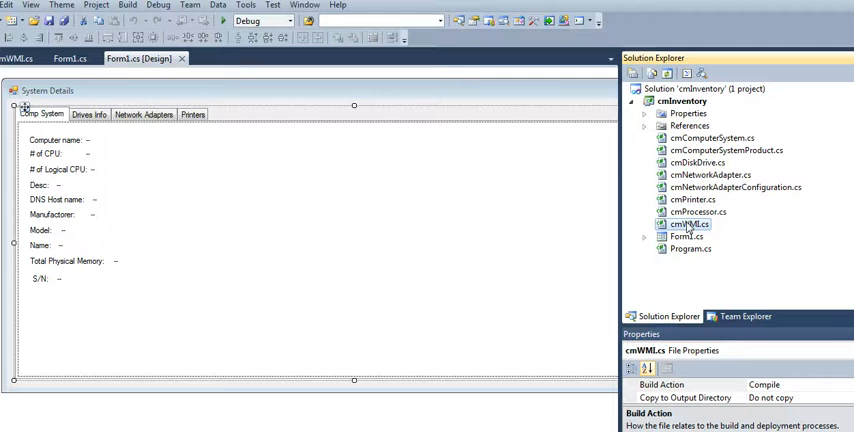
left_click(644, 112)
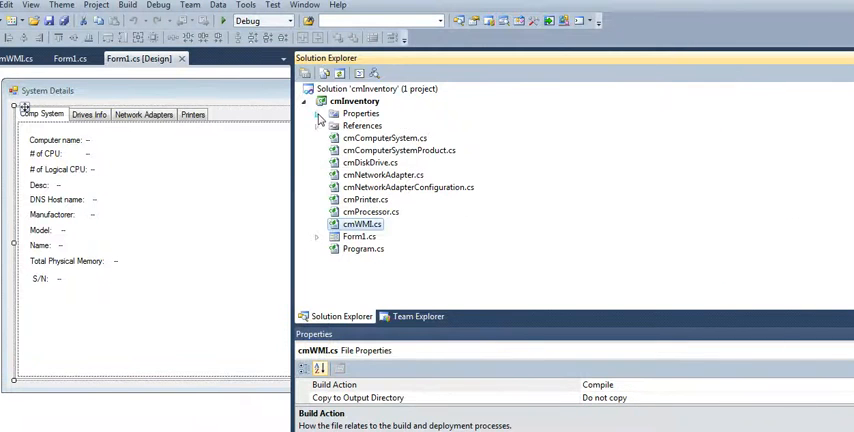
left_click(316, 124)
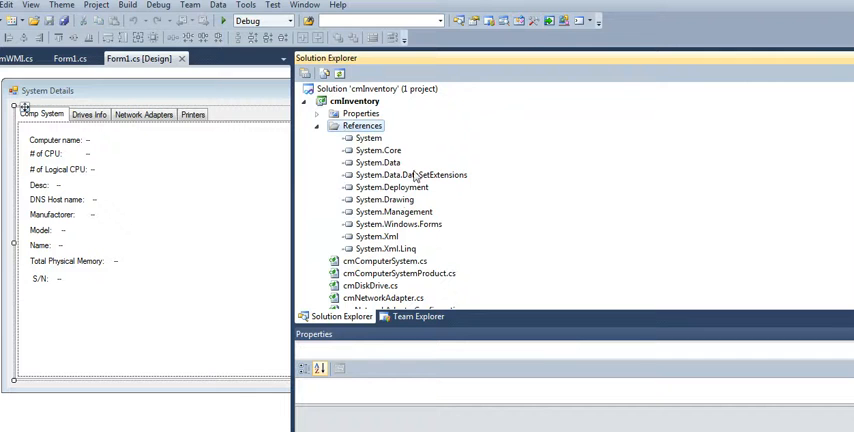
left_click(380, 200)
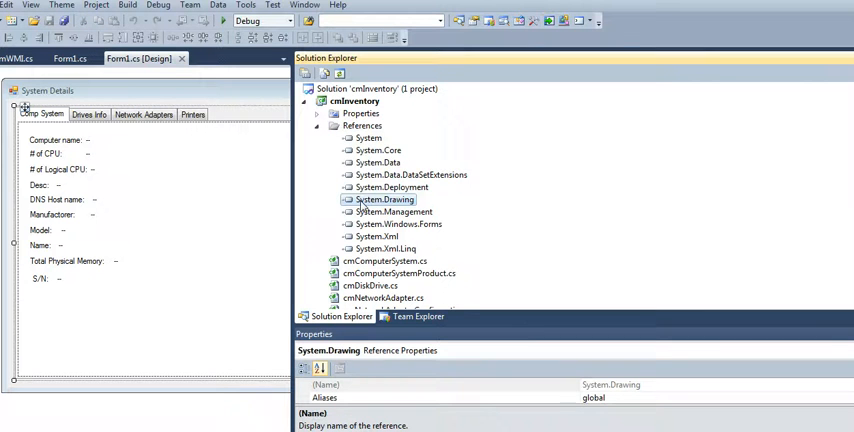
left_click(392, 212)
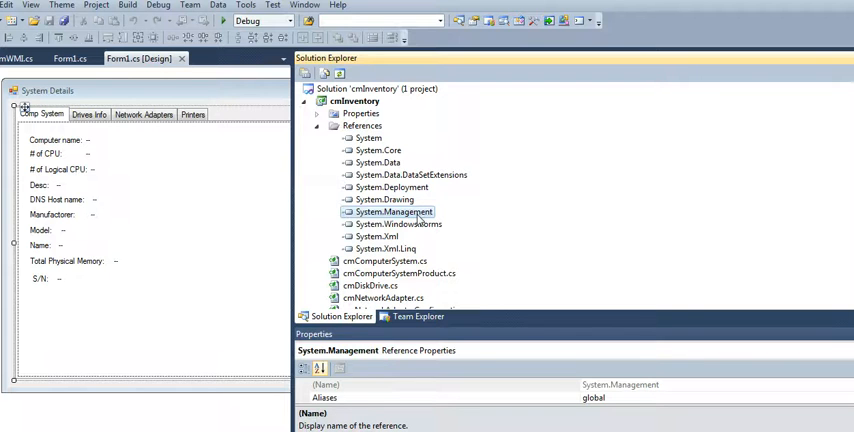
left_click(316, 124)
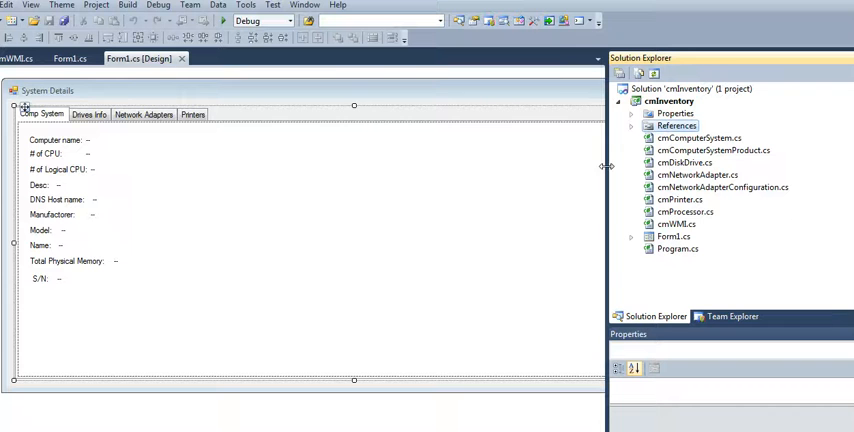
mouse_move(128, 140)
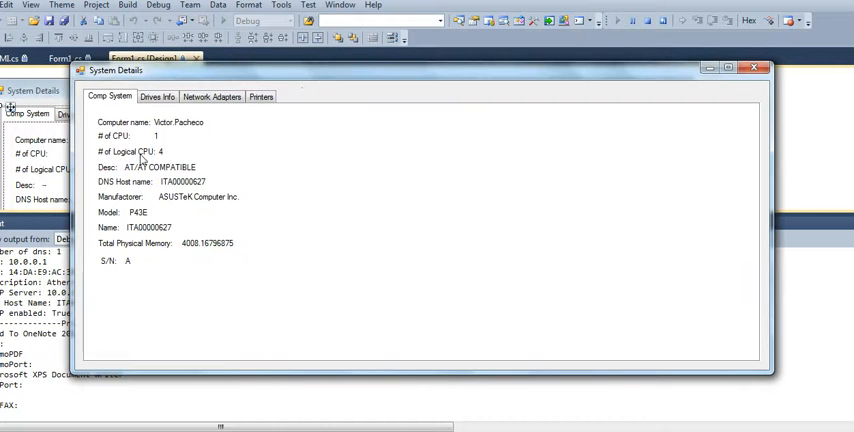
In the running app, inspect the Comp System, Drives Info size and Network Adapters IP and DNS values.
left_click(260, 96)
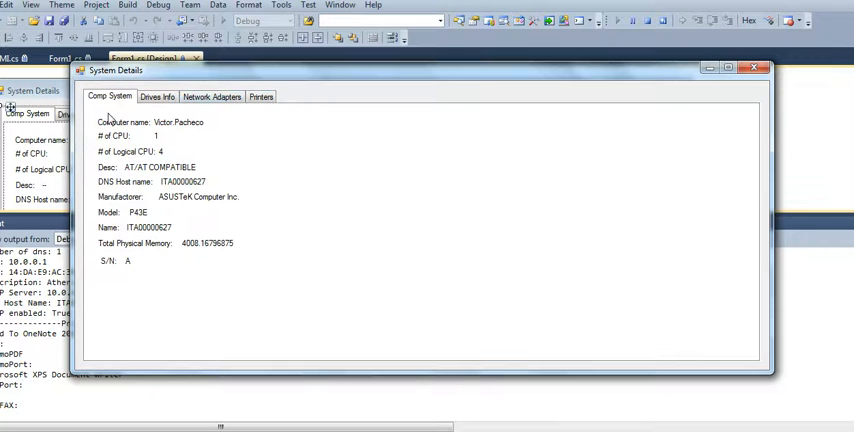
mouse_move(110, 132)
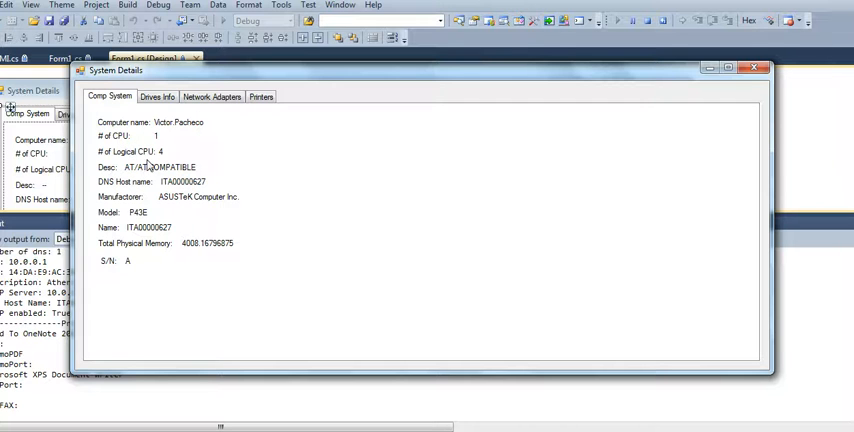
mouse_move(156, 196)
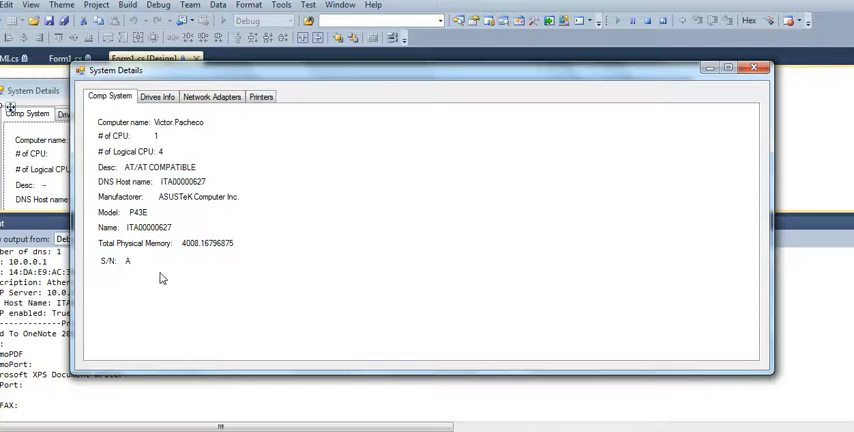
mouse_move(180, 252)
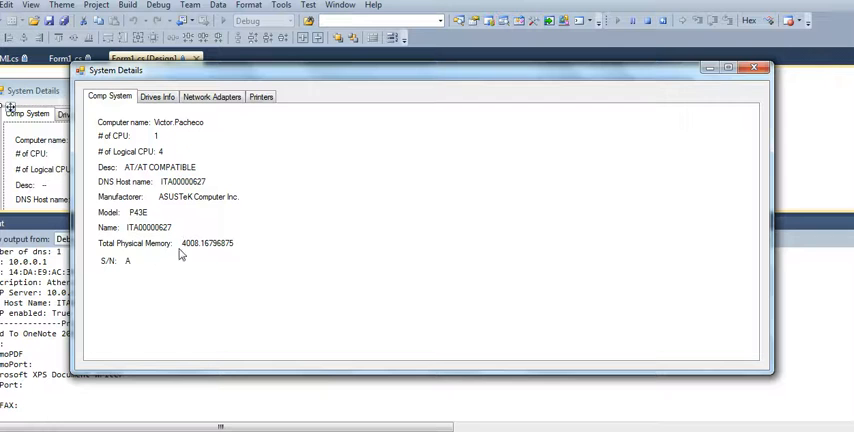
mouse_move(164, 108)
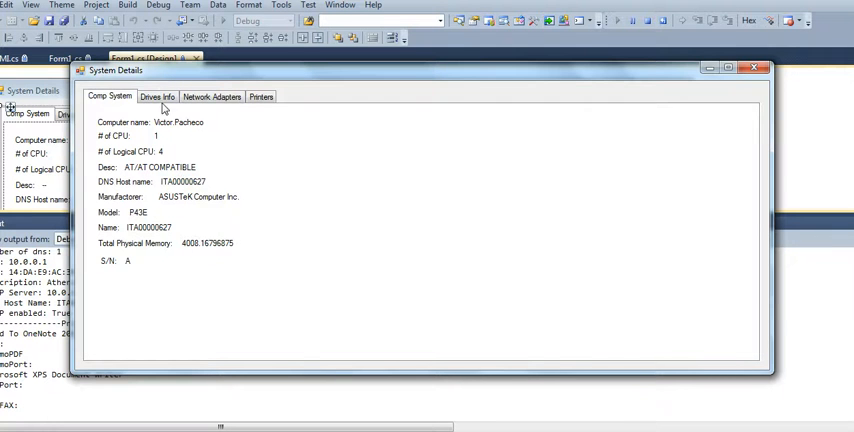
left_click(156, 96)
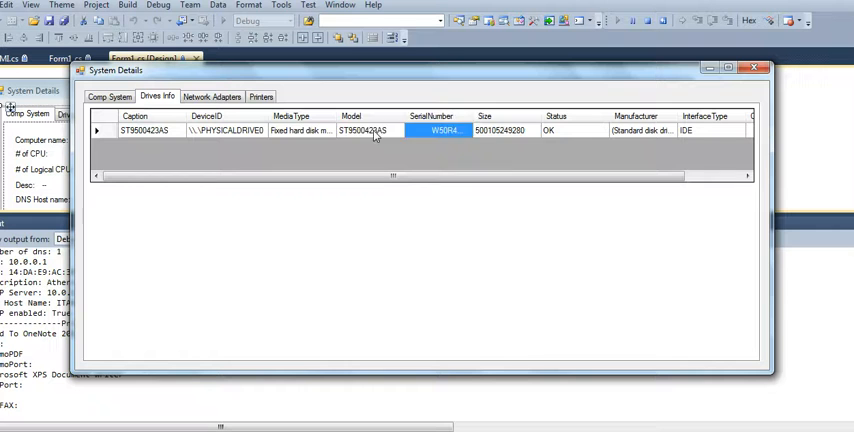
left_click(364, 130)
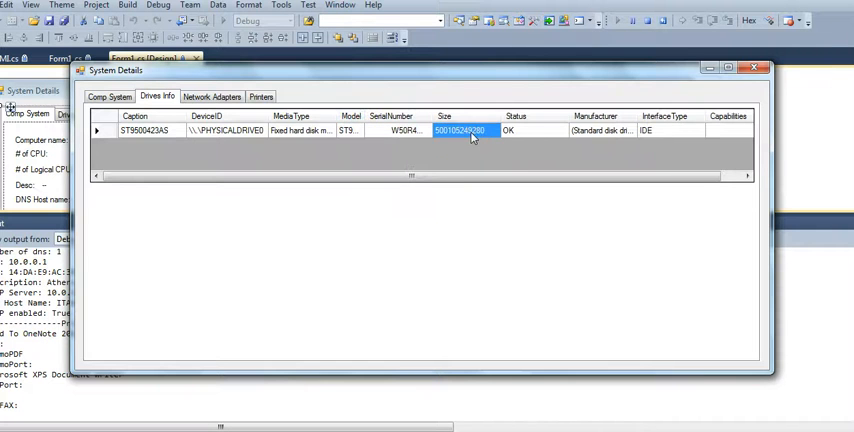
left_click(212, 96)
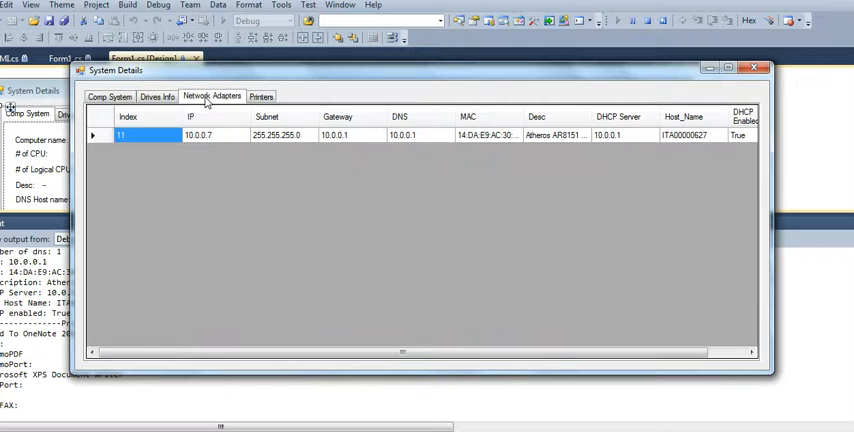
left_click(196, 136)
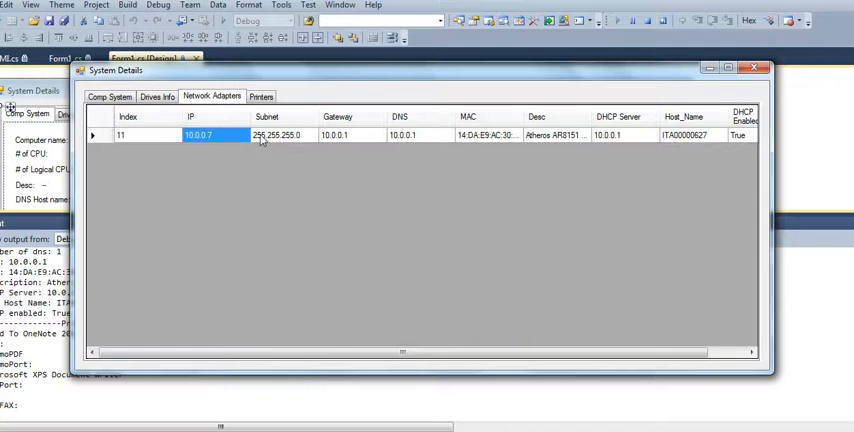
left_click(410, 136)
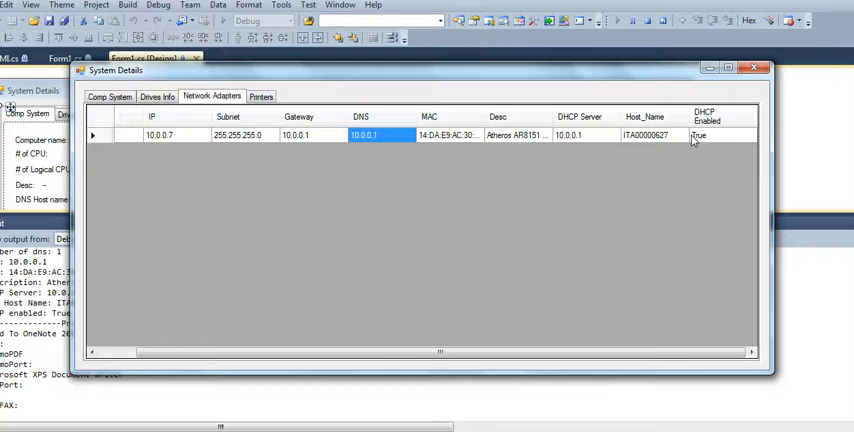
View the Printers list, selecting the Send To OneNote 2010 and Fax rows, then revisit the adapter page.
left_click(260, 96)
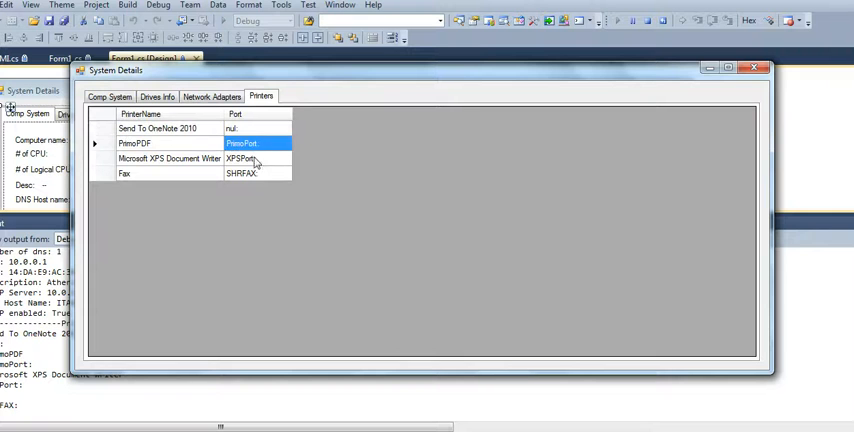
left_click(156, 128)
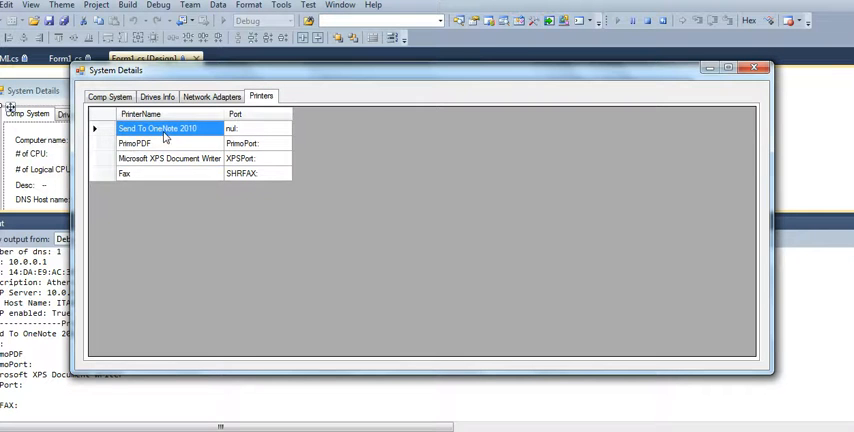
left_click(124, 172)
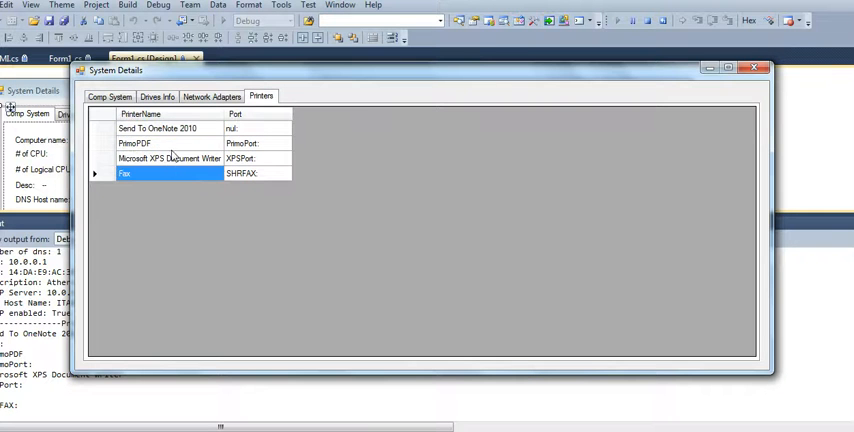
left_click(212, 96)
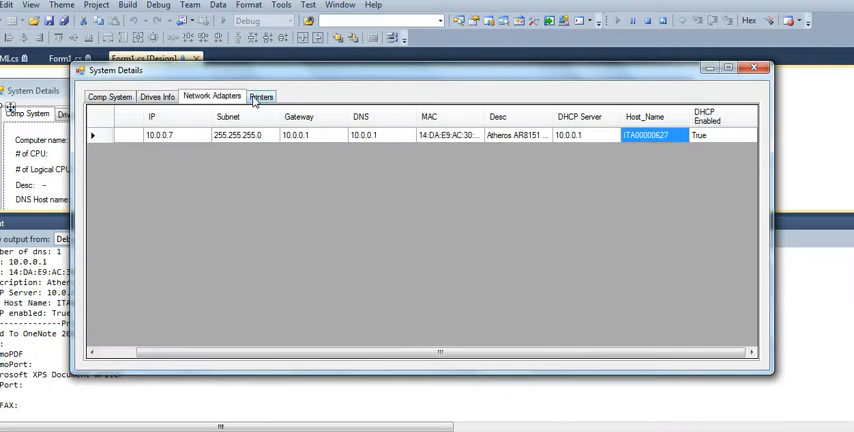
left_click(260, 96)
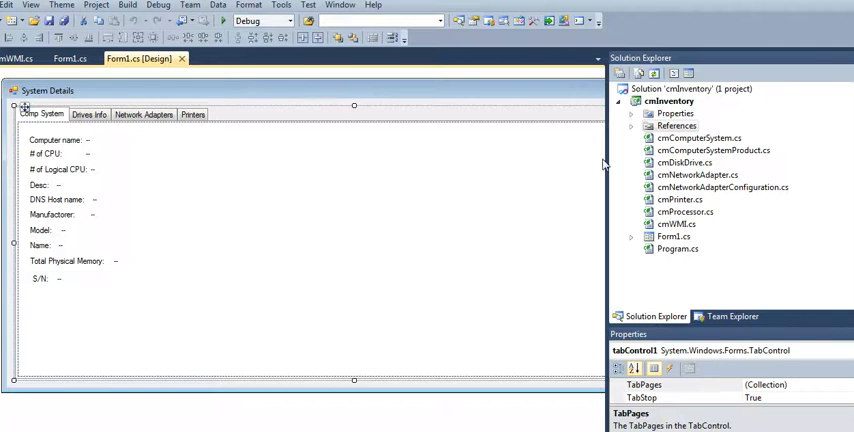
left_click(632, 124)
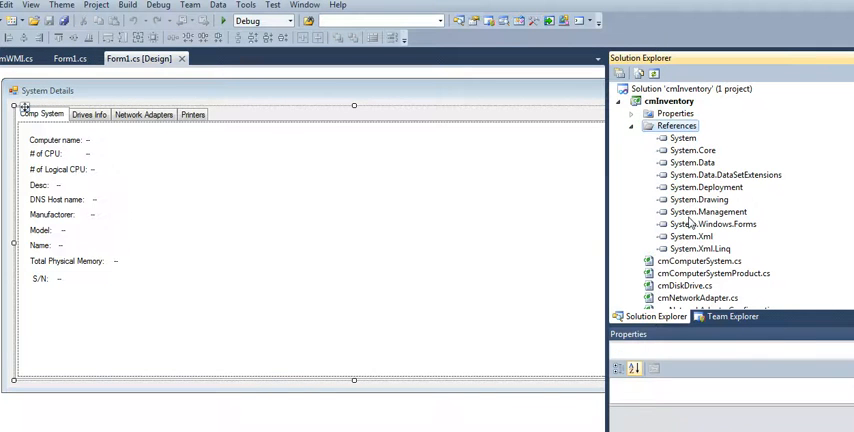
left_click(632, 124)
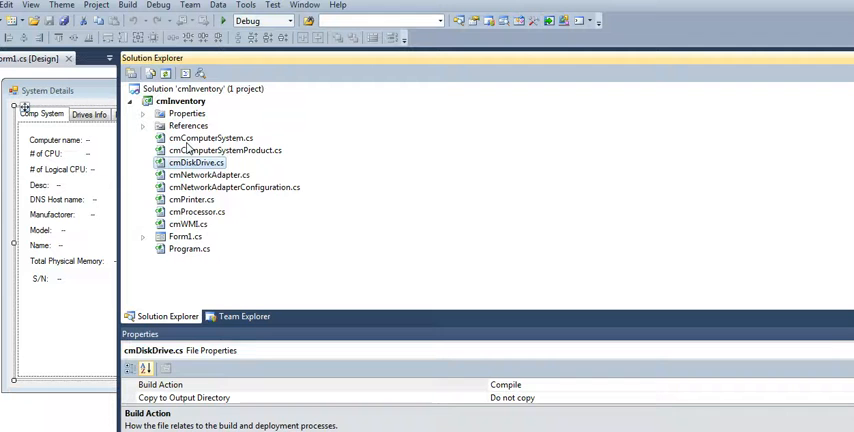
left_click(208, 174)
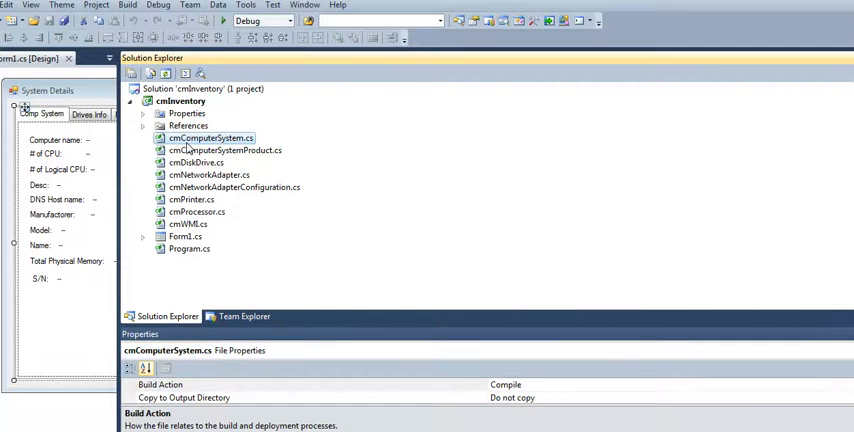
Review the cmComputerSystem class code, pointing out its UserName and Description properties.
double_click(212, 136)
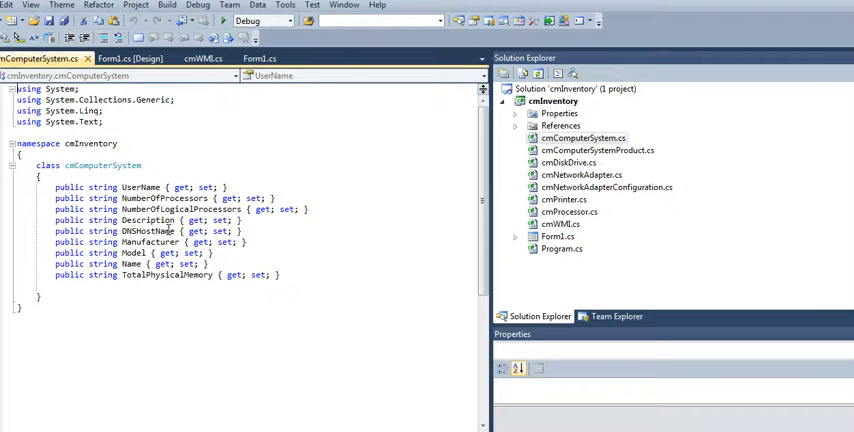
double_click(140, 188)
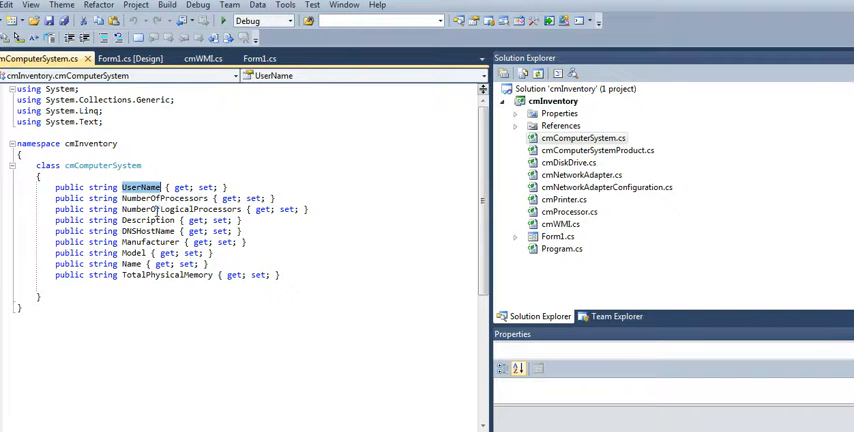
left_click(164, 196)
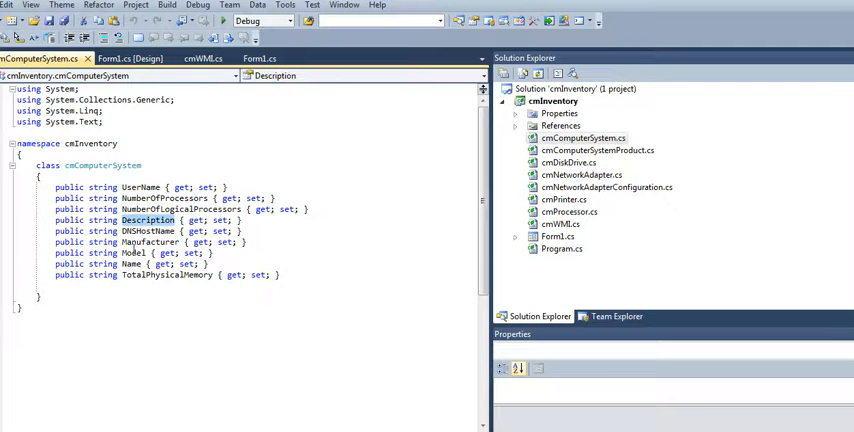
double_click(164, 276)
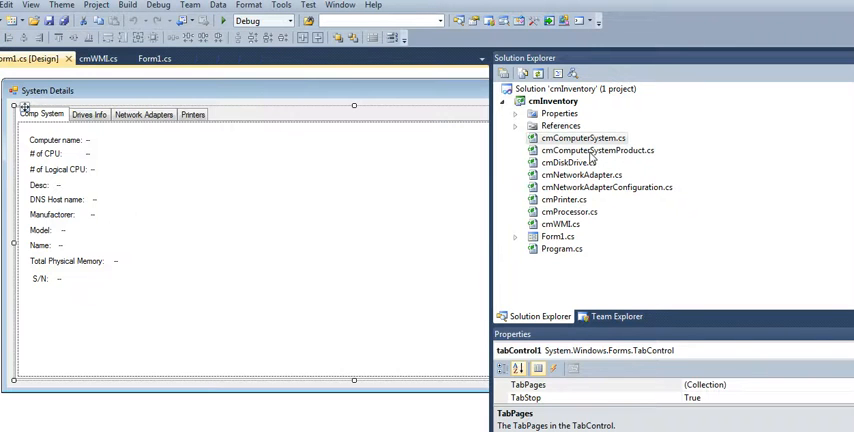
Review the cmNetworkAdapterConfiguration class, then return to the System Details form designer.
double_click(598, 150)
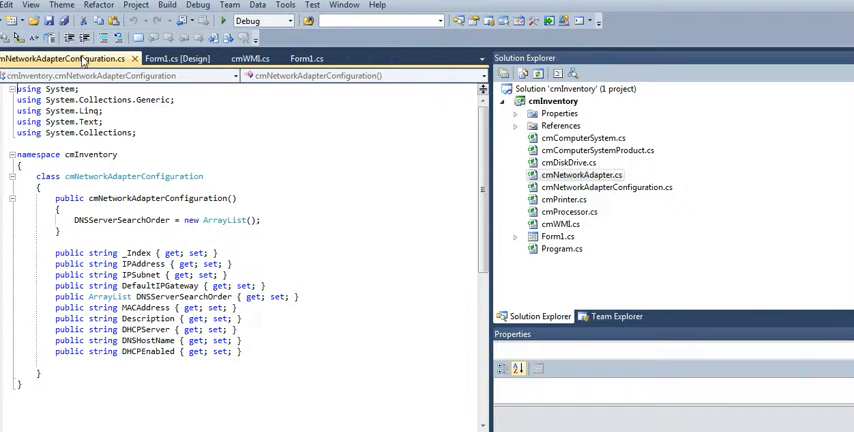
left_click(176, 58)
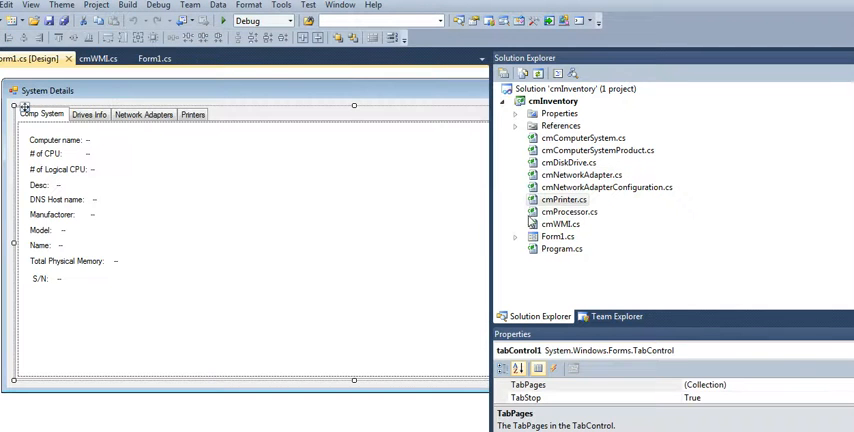
double_click(570, 212)
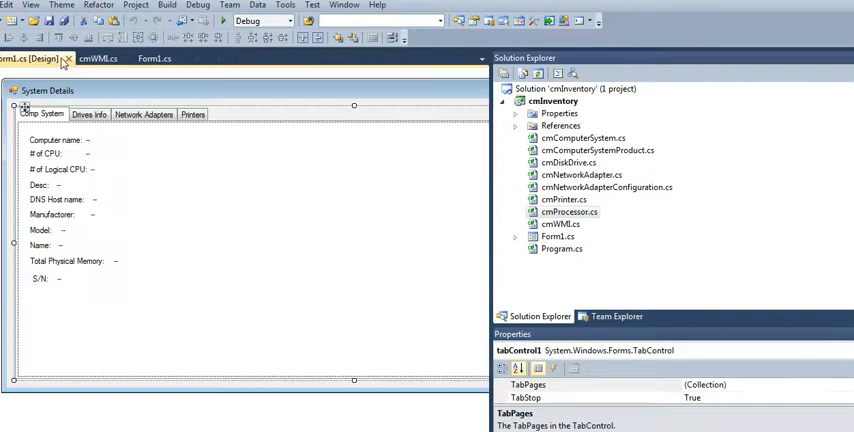
Review the cmWMI class properties and constructor, glancing at the form's Comp System tab in between.
left_click(562, 224)
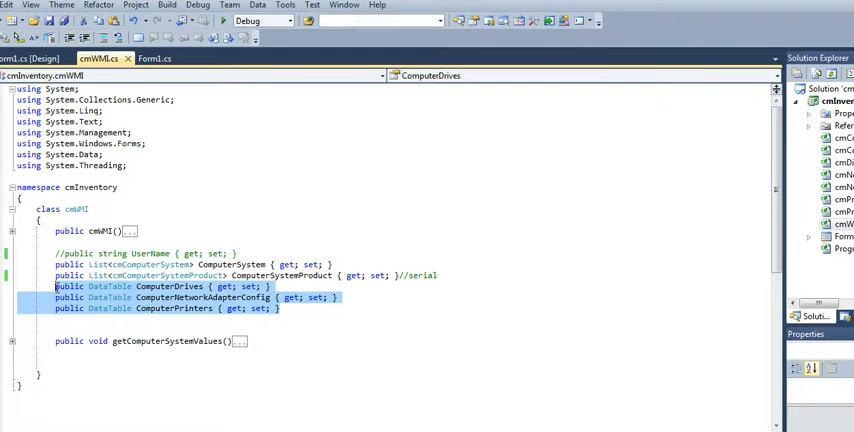
left_click(30, 58)
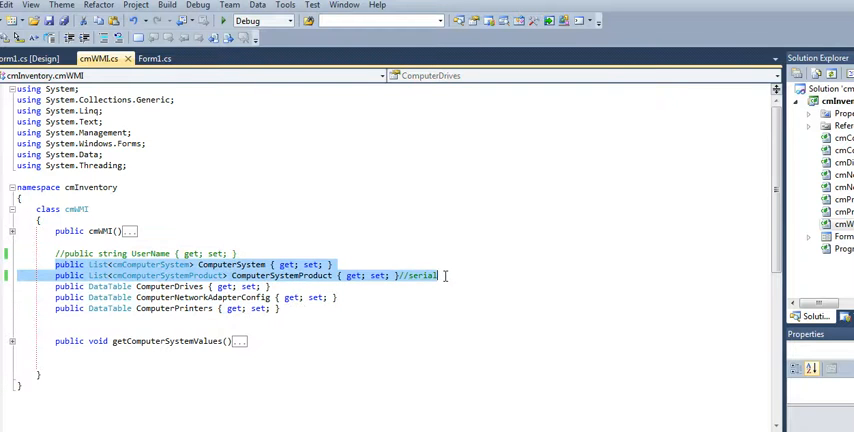
left_click(36, 58)
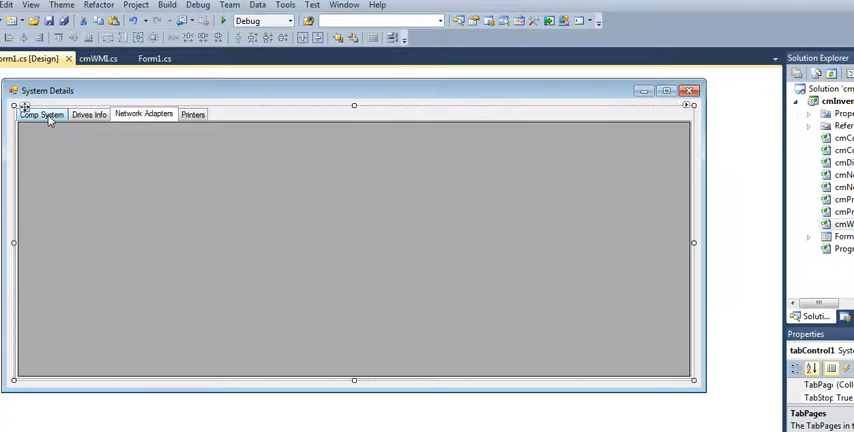
left_click(42, 112)
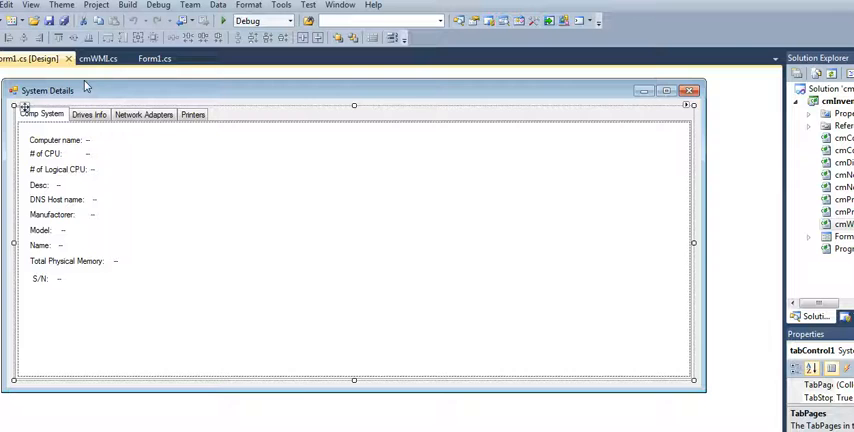
left_click(98, 58)
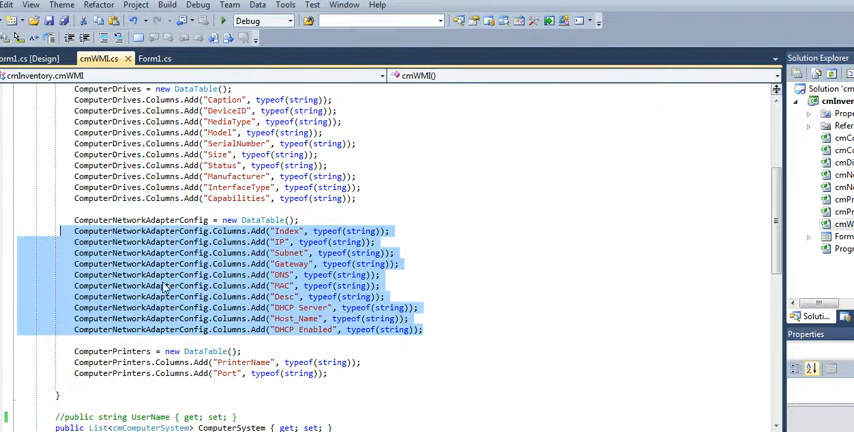
Scroll to getComputerSystemValues and point out the line instantiating the cmComputerSystem object.
scroll("up", 3)
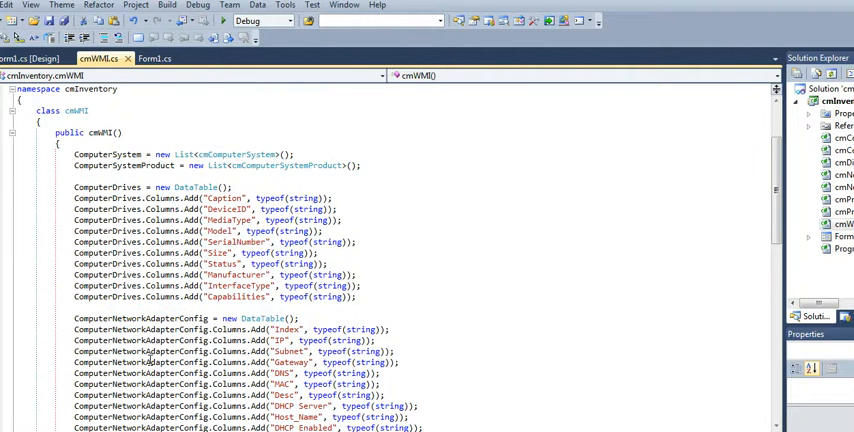
scroll("up", 3)
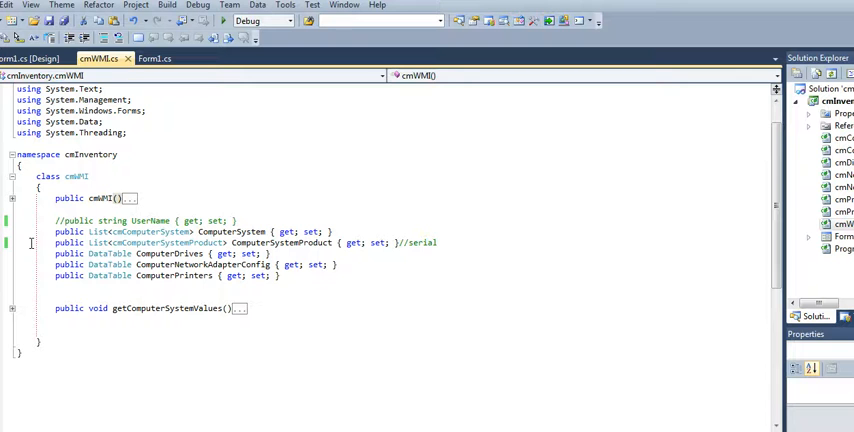
mouse_move(16, 314)
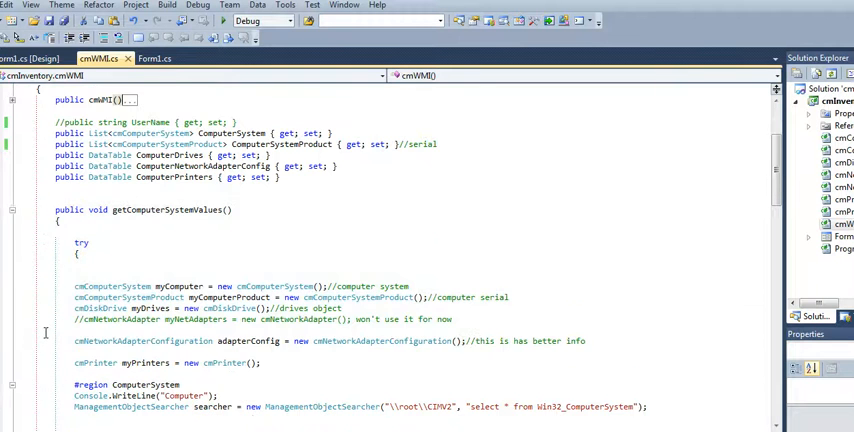
scroll("down", 3)
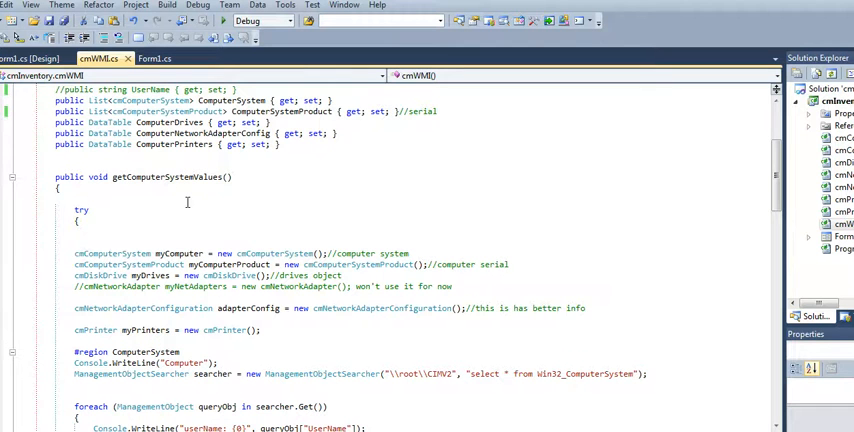
scroll("down", 3)
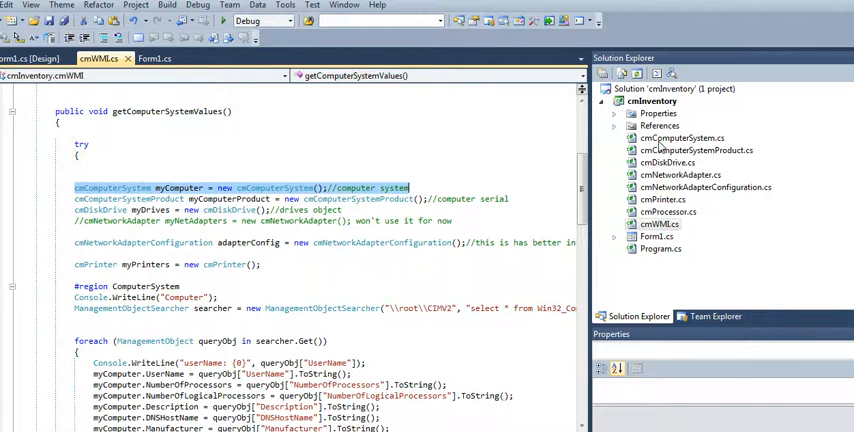
left_click(684, 138)
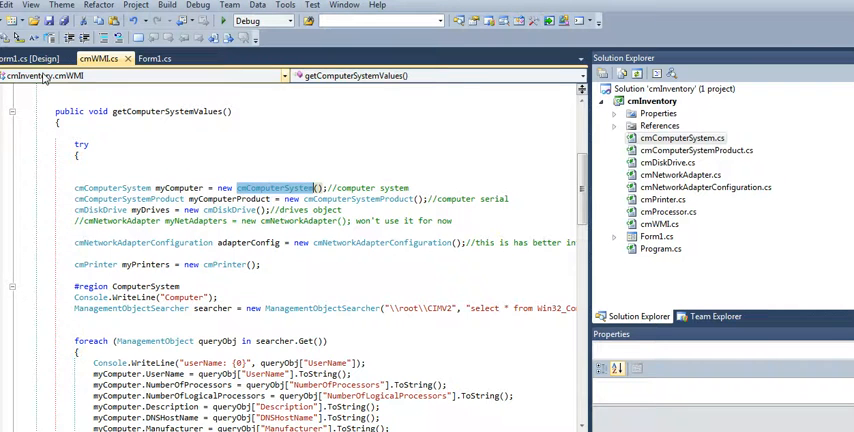
left_click(24, 58)
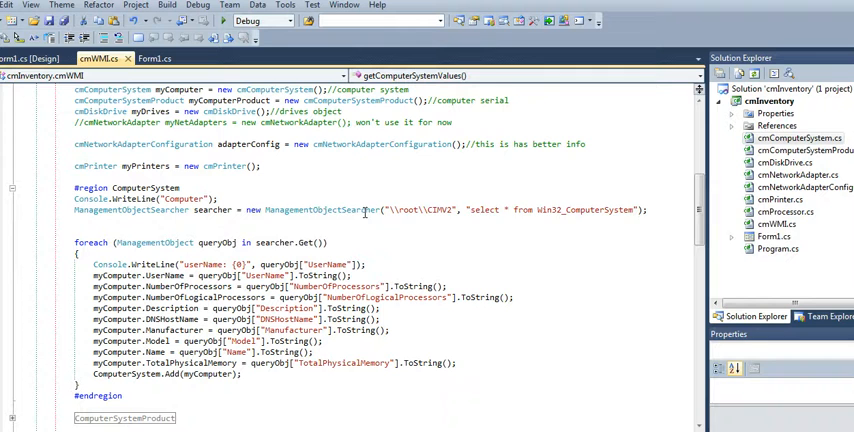
mouse_move(344, 210)
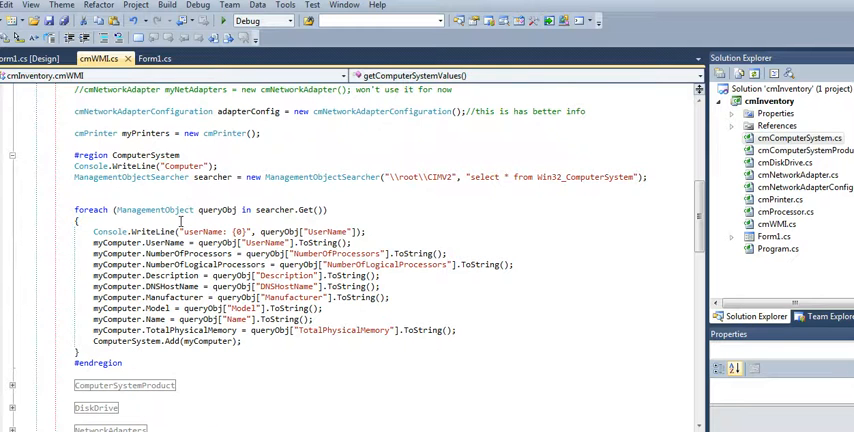
mouse_move(116, 242)
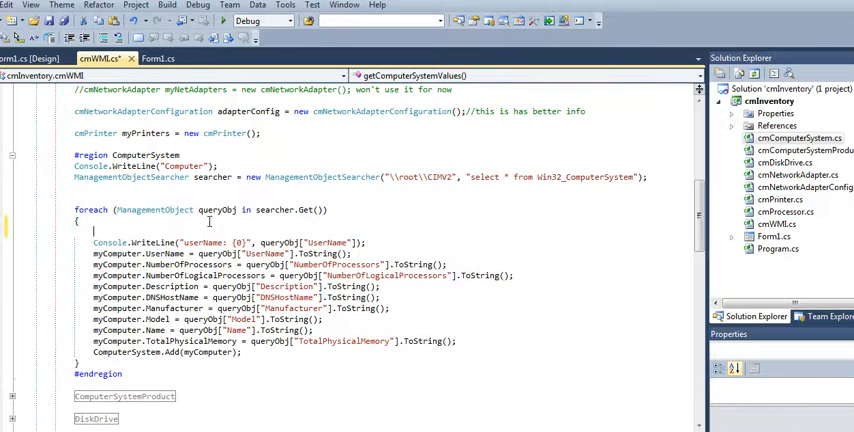
Explore queryObj's IntelliSense members, remove the temporary line, then highlight the UserName property.
type("queryObj.")
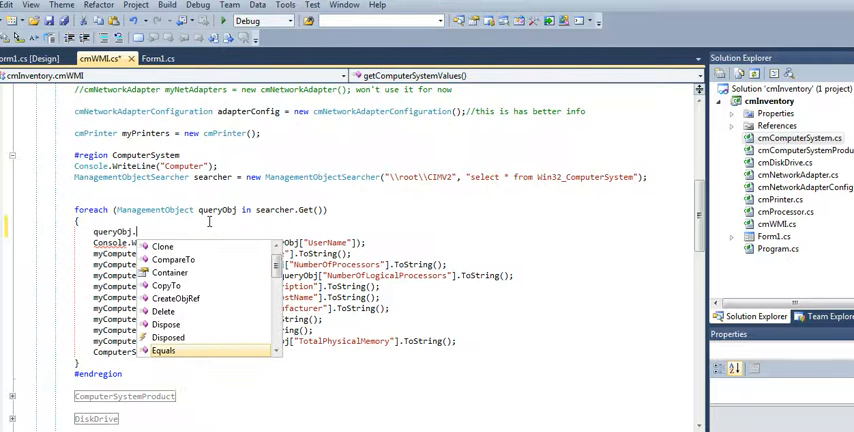
scroll("down", 3)
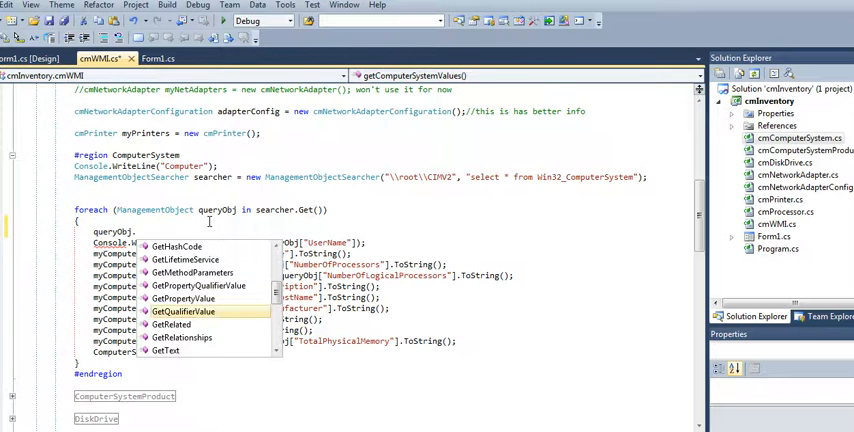
scroll("down", 3)
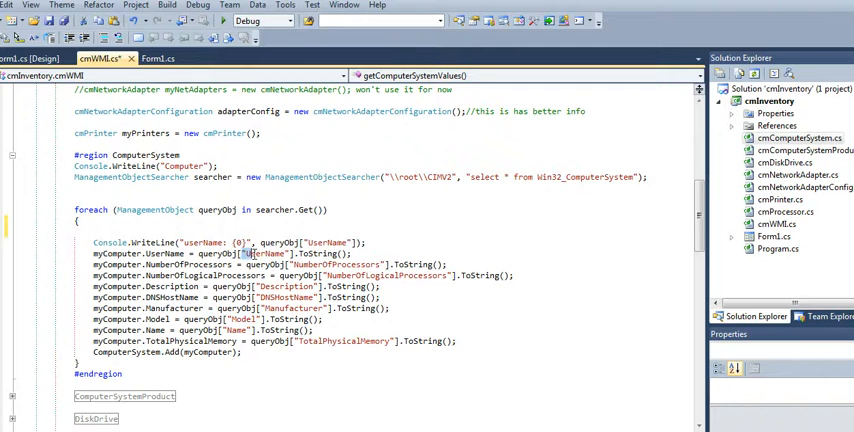
double_click(264, 252)
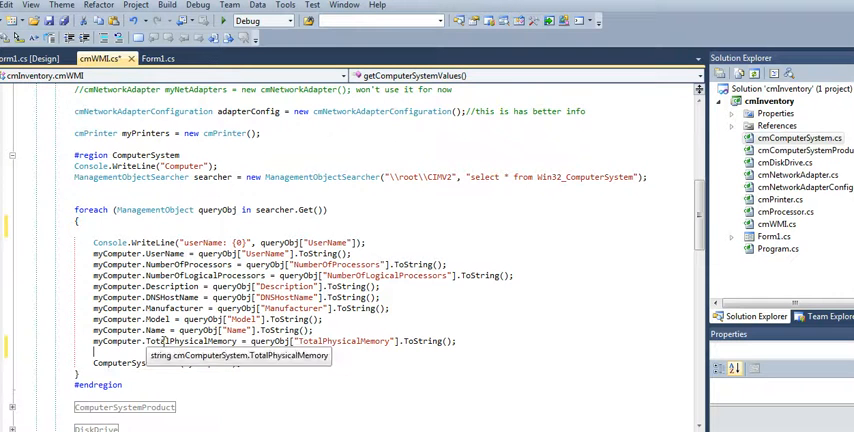
scroll("down", 3)
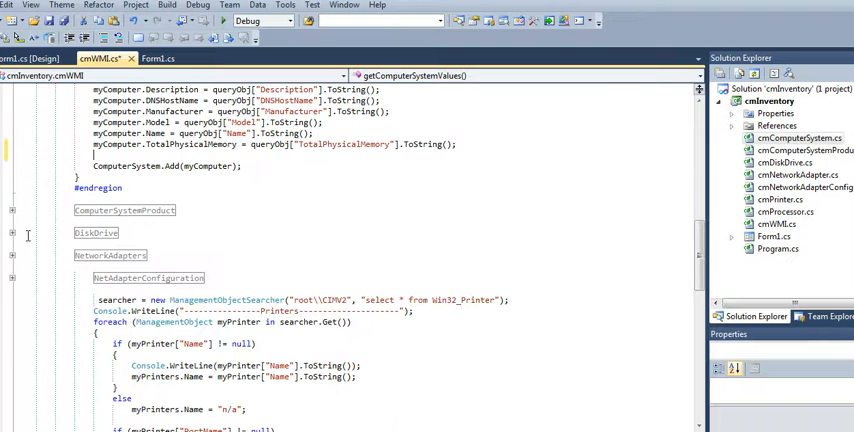
left_click(12, 210)
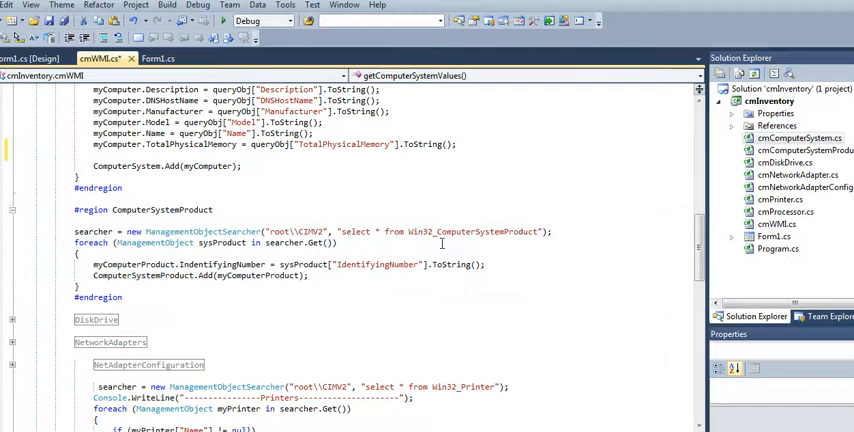
double_click(470, 232)
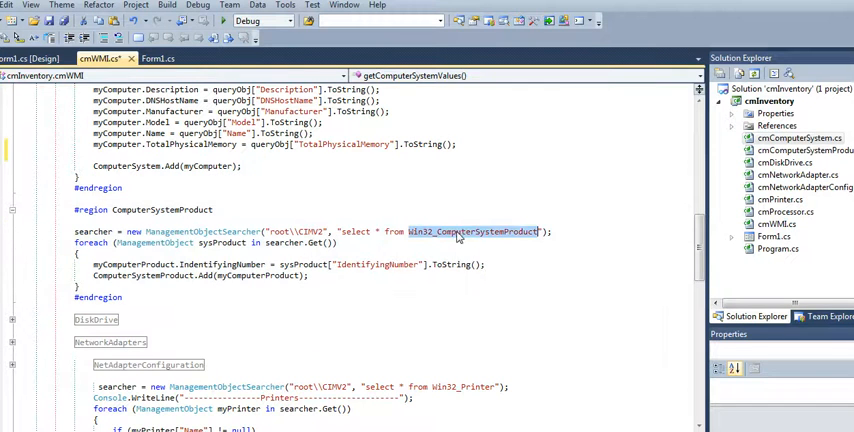
scroll("up", 3)
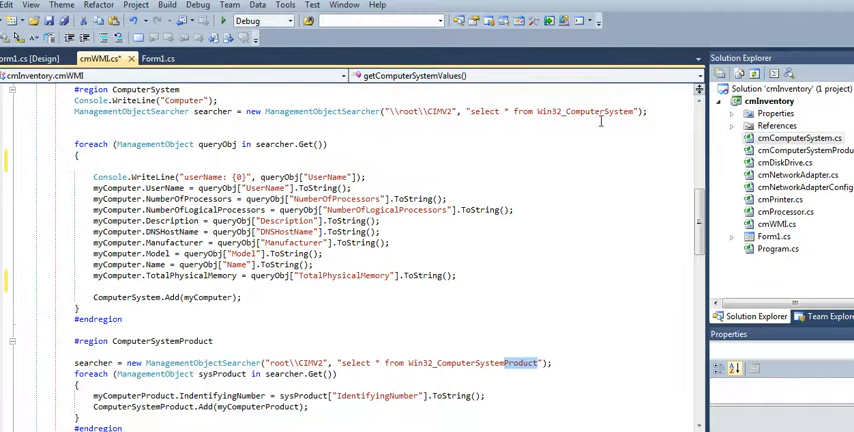
scroll("up", 3)
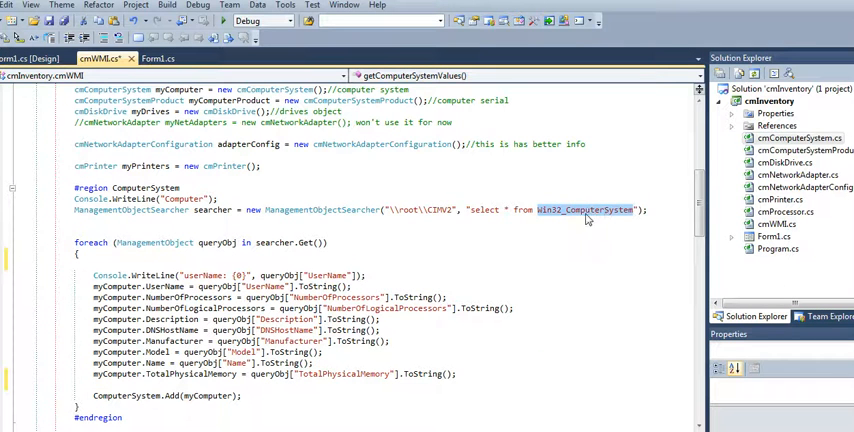
mouse_move(474, 248)
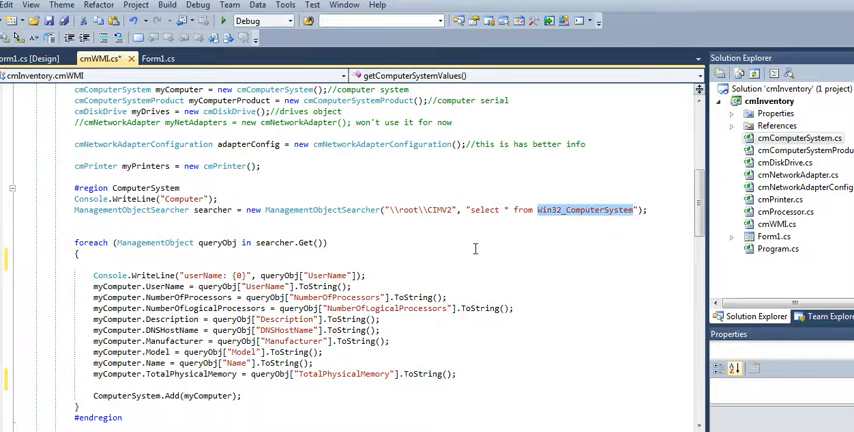
scroll("down", 3)
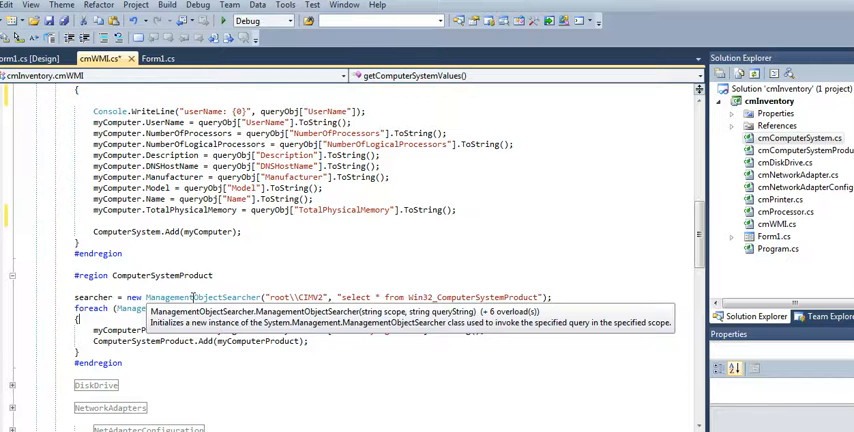
scroll("down", 3)
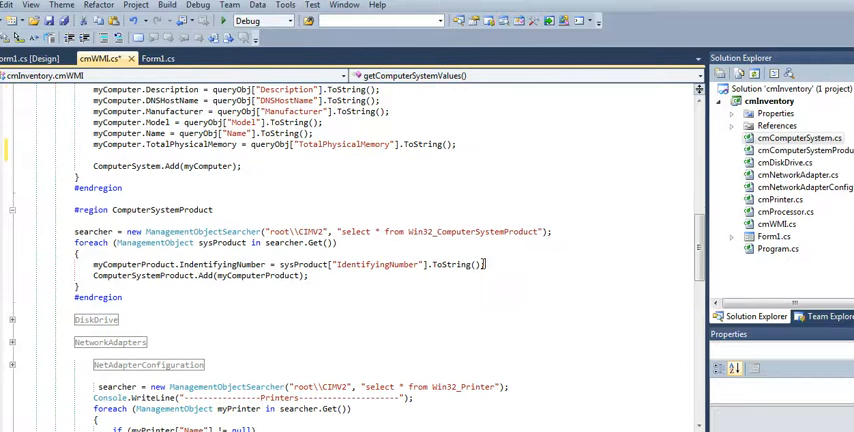
scroll("down", 3)
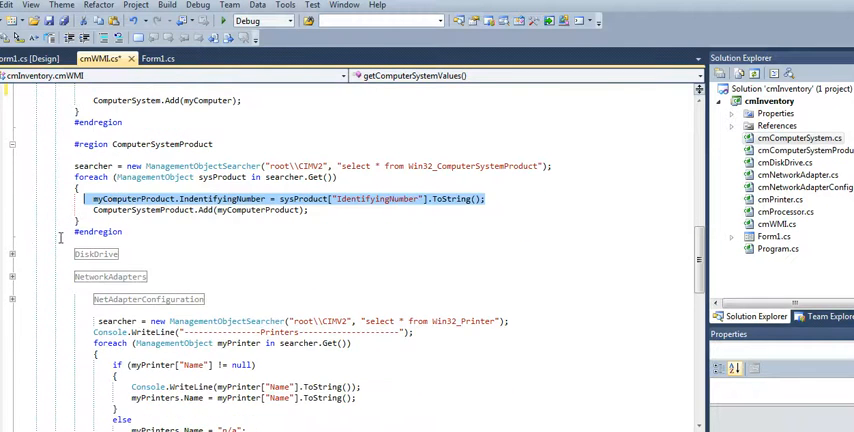
Comment out the Console.WriteLine of the disk Caption and scroll through the DiskDrive region to NetworkAdapters.
scroll("down", 3)
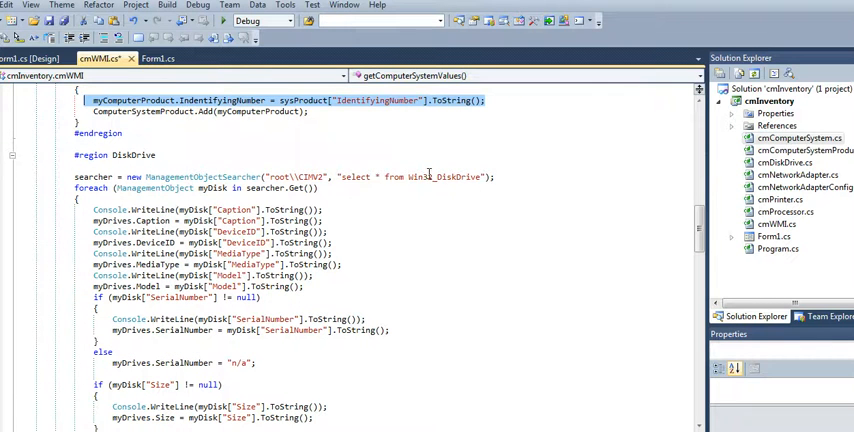
mouse_move(430, 176)
type("//")
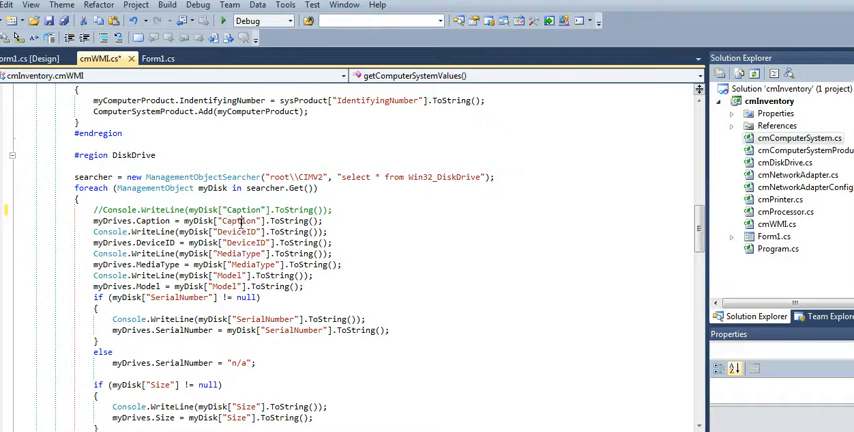
mouse_move(240, 232)
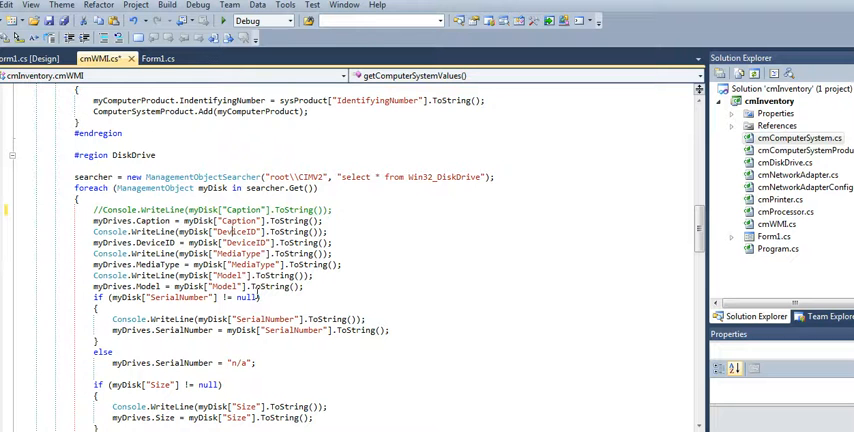
scroll("down", 3)
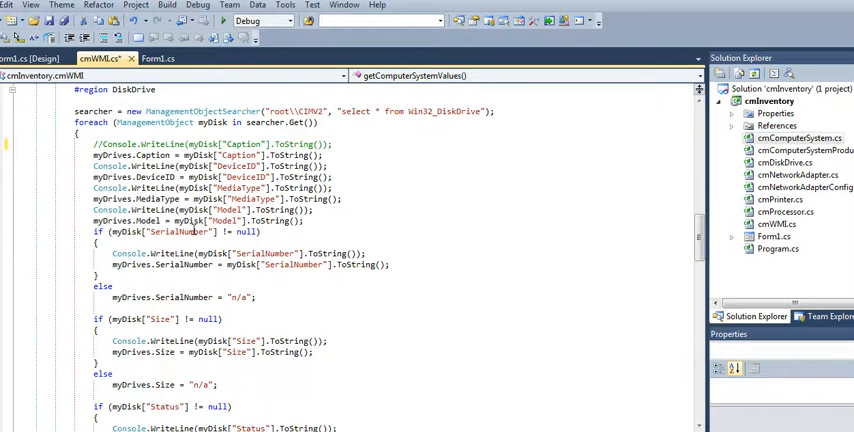
scroll("down", 3)
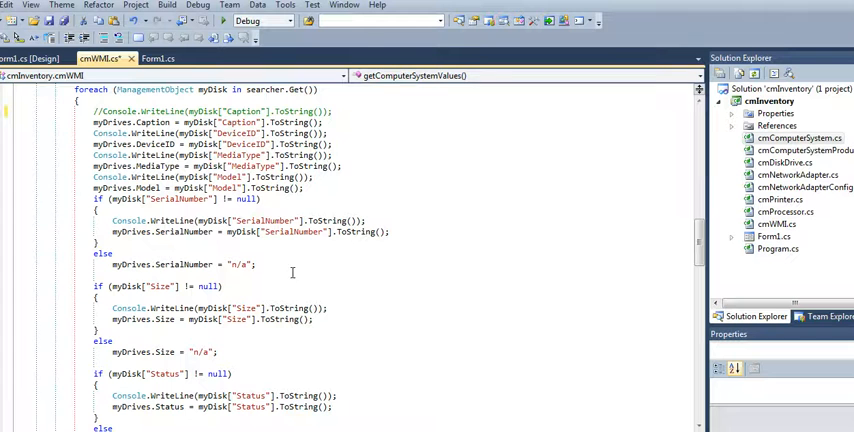
scroll("down", 3)
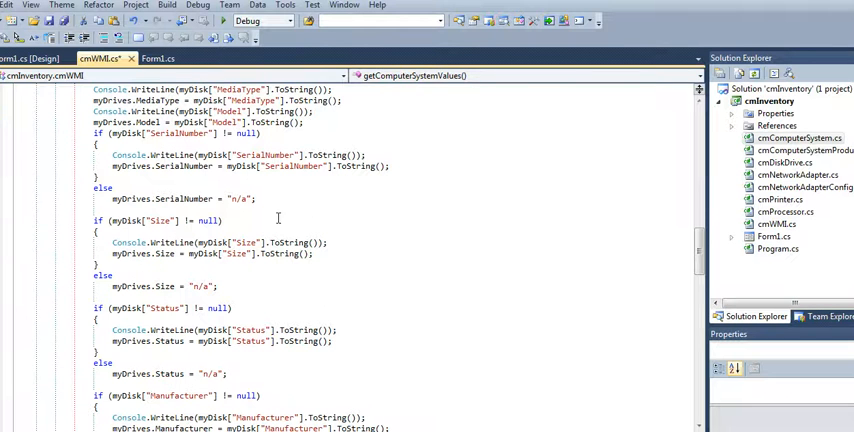
scroll("down", 3)
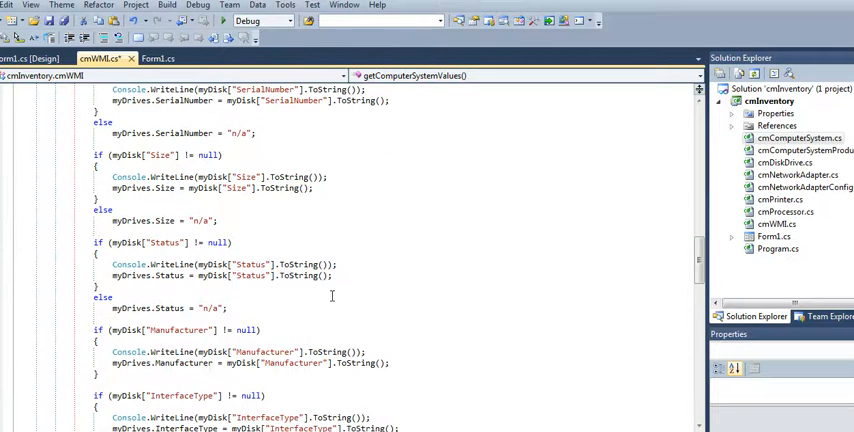
scroll("down", 3)
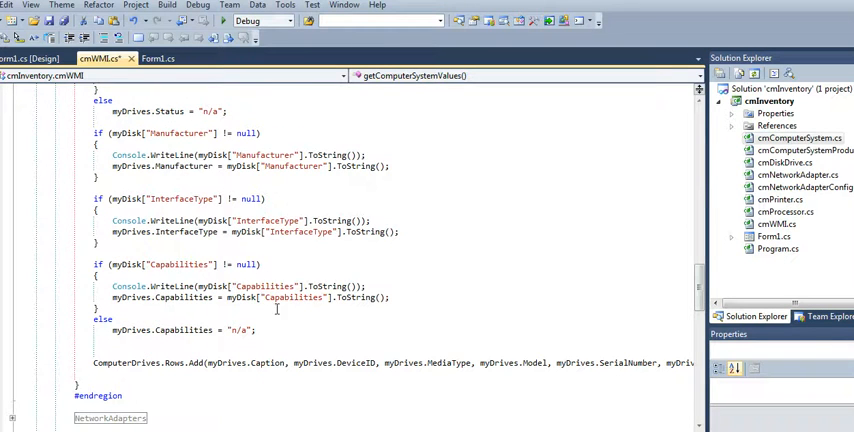
scroll("down", 3)
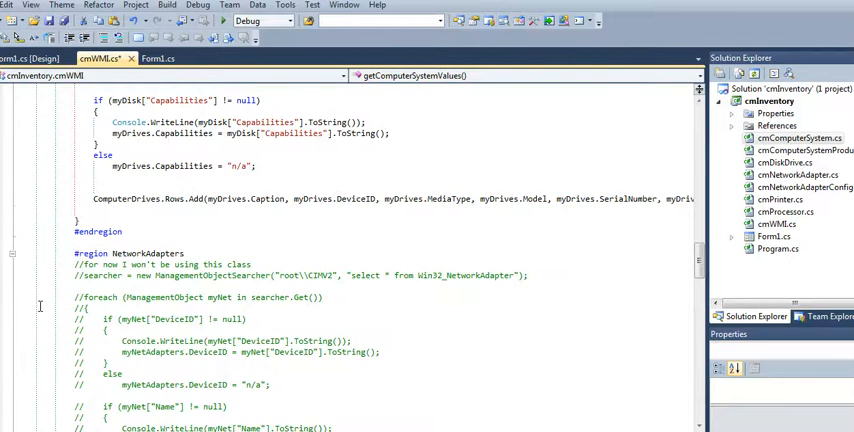
scroll("up", 3)
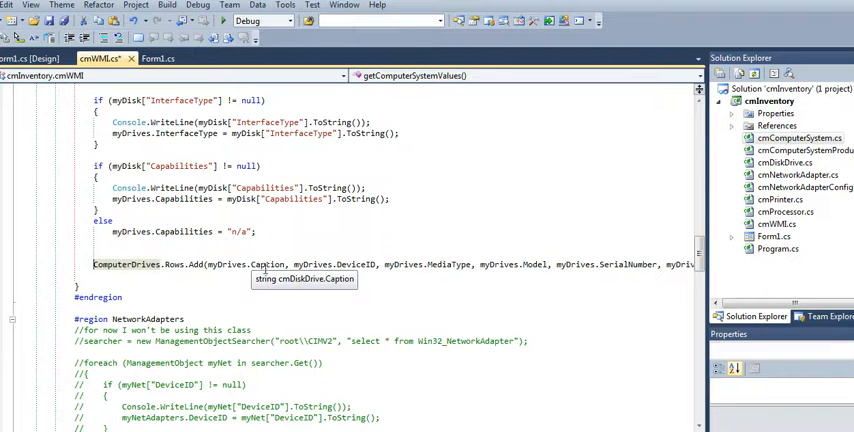
scroll("down", 3)
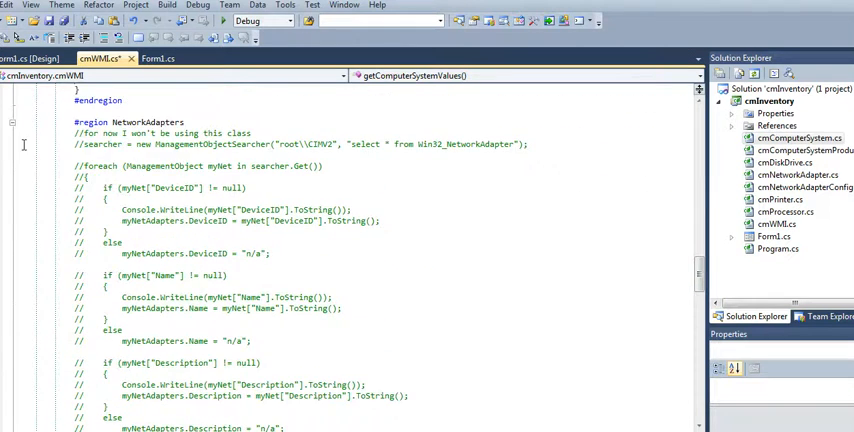
Filter the Win32_NetworkAdapterConfiguration query by IPEnabled = True, highlight IPAddress, and scroll to the printer query.
scroll("down", 3)
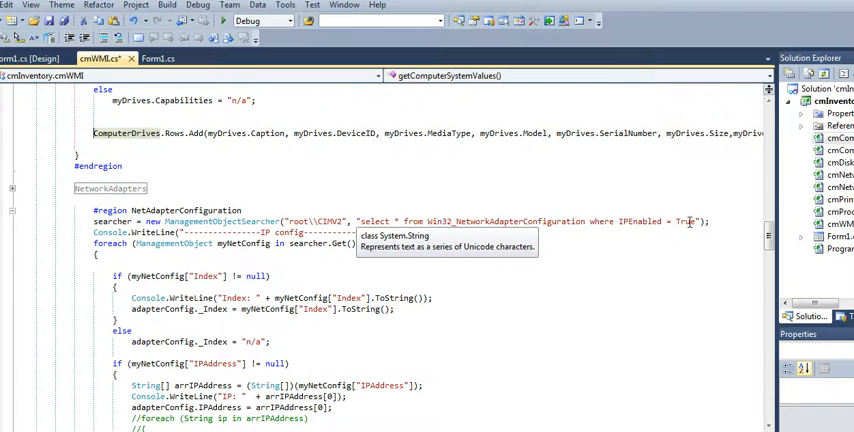
mouse_move(678, 236)
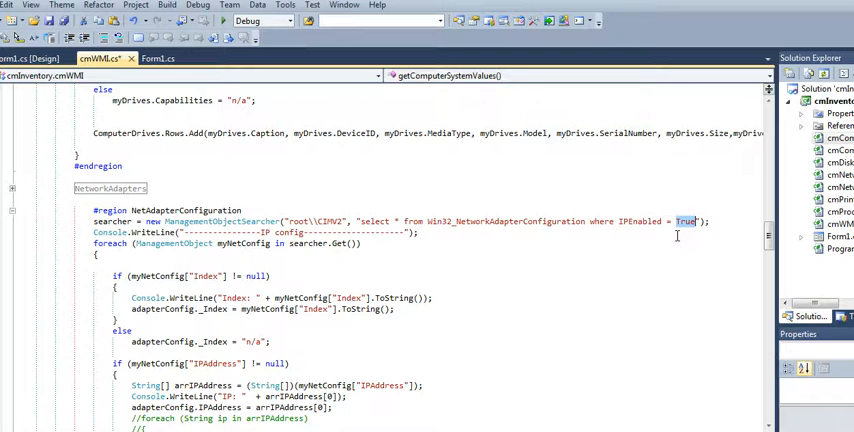
mouse_move(652, 264)
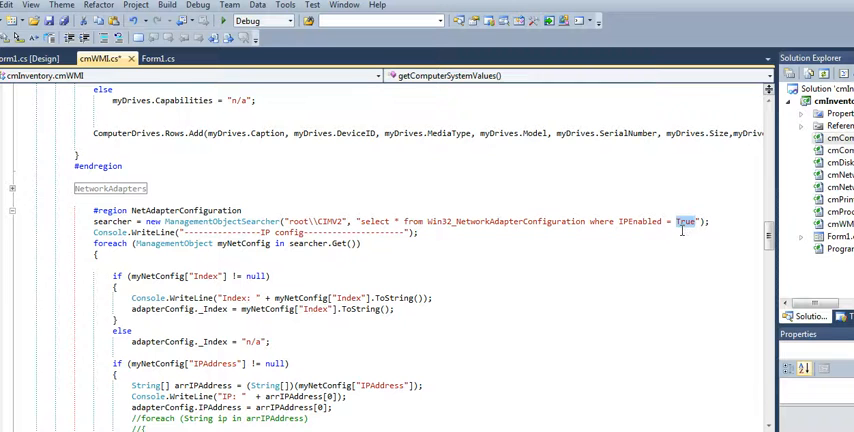
mouse_move(684, 226)
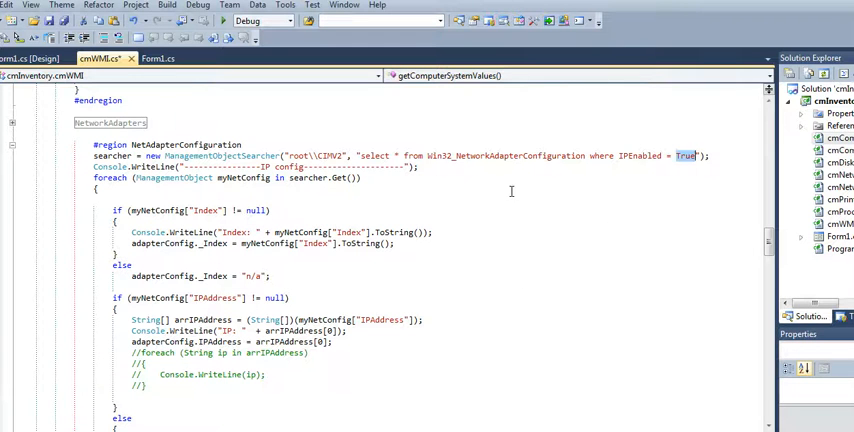
mouse_move(224, 156)
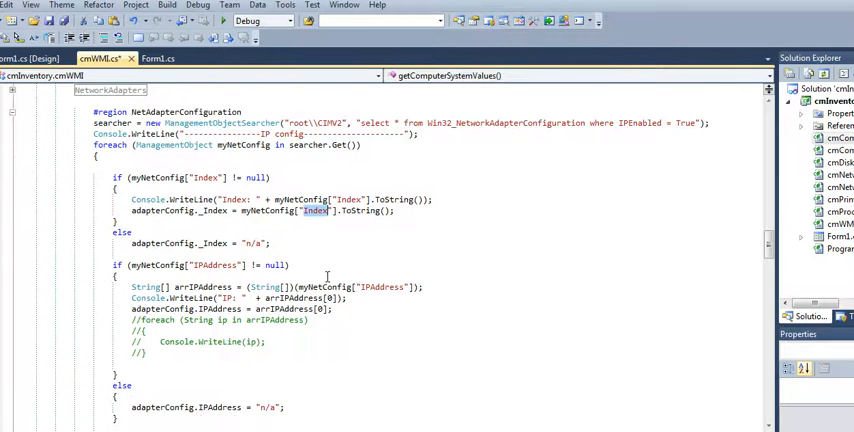
scroll("down", 3)
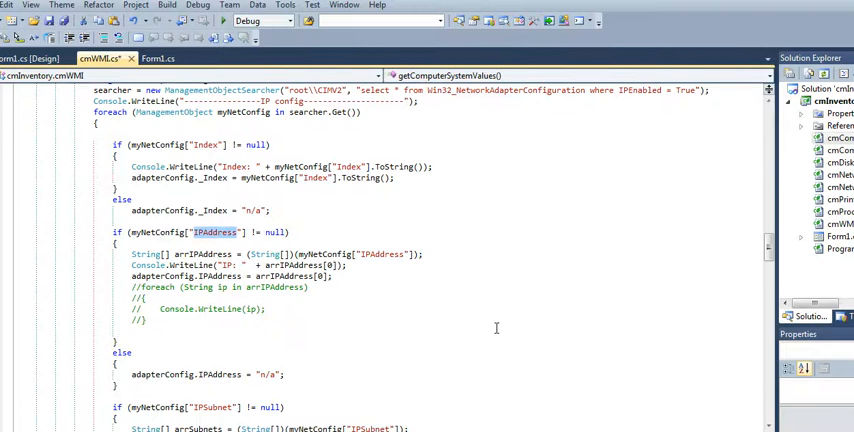
scroll("up", 3)
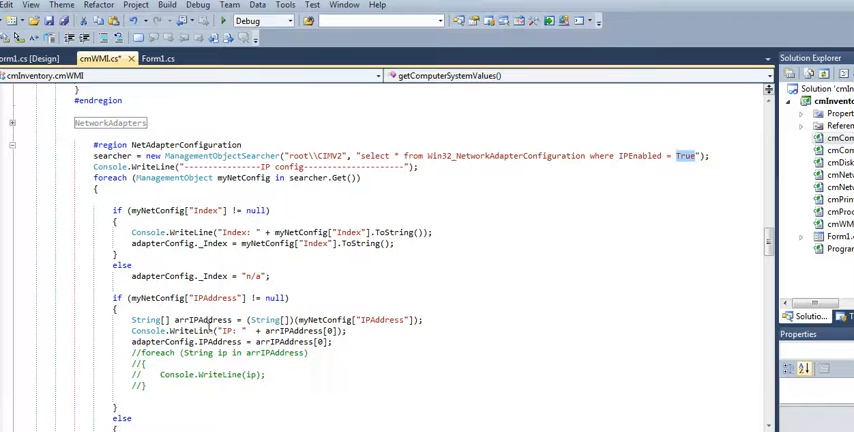
double_click(216, 298)
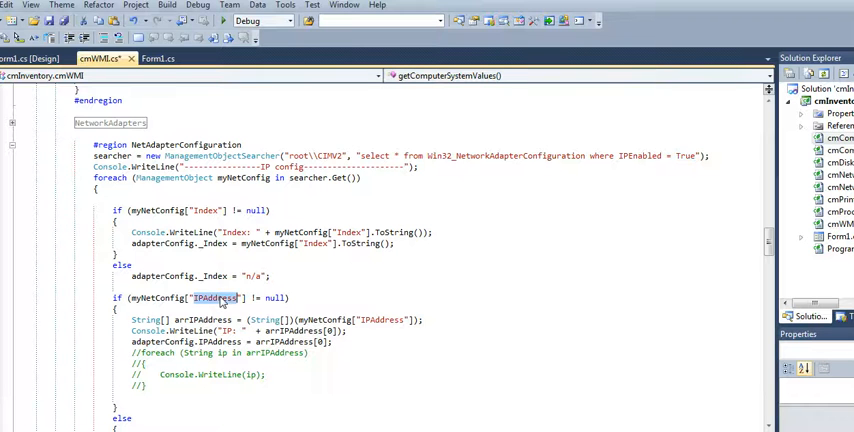
scroll("down", 3)
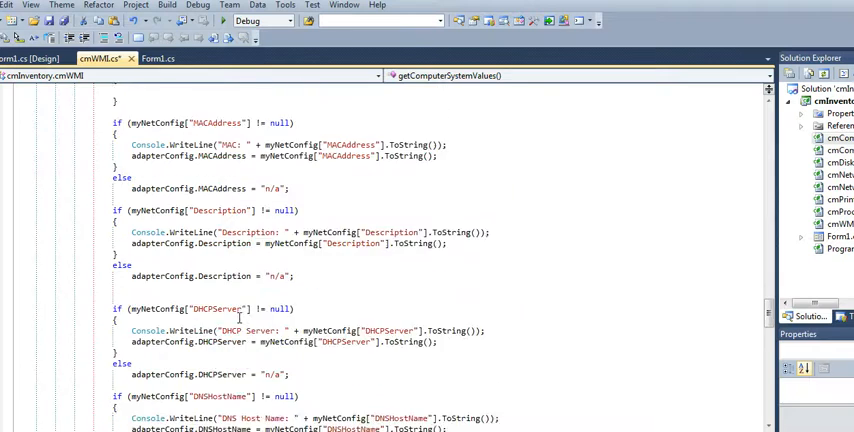
scroll("down", 3)
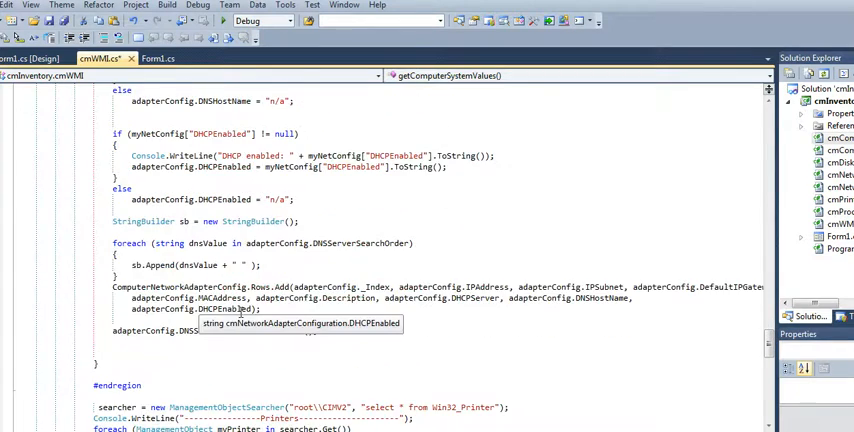
scroll("down", 3)
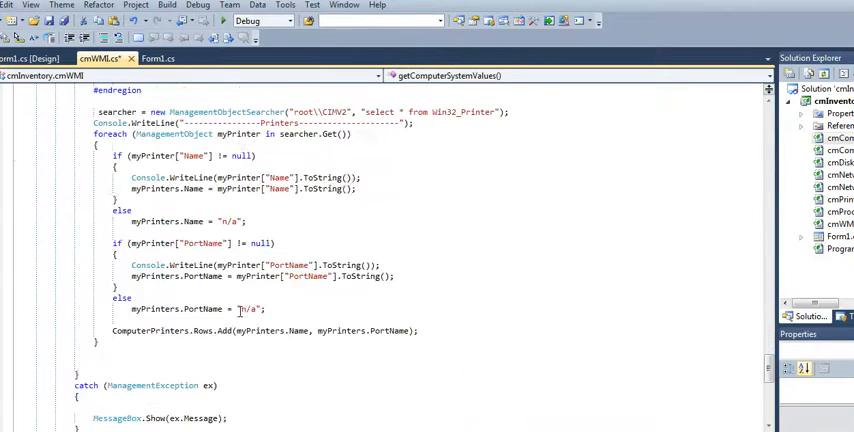
scroll("up", 3)
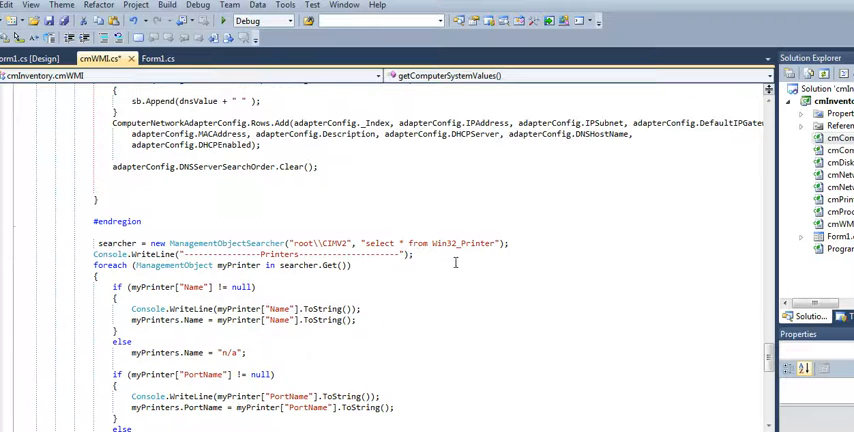
double_click(462, 244)
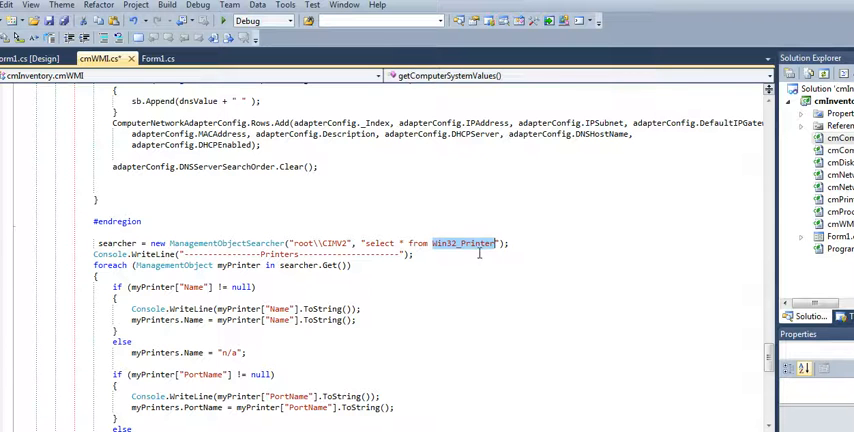
scroll("down", 3)
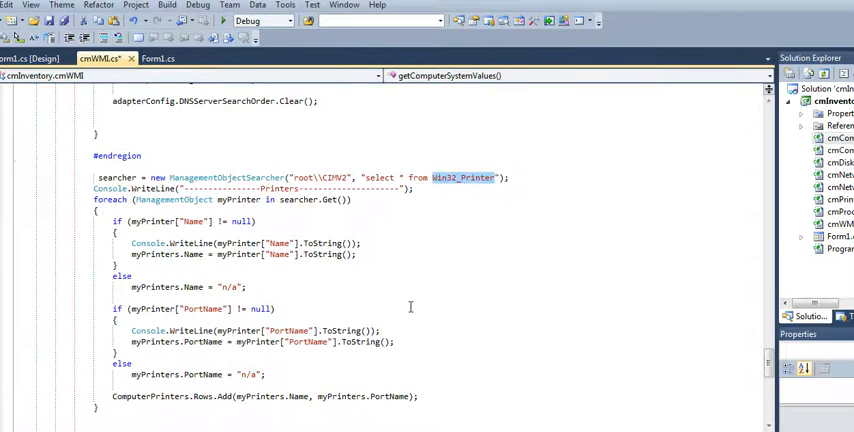
scroll("up", 3)
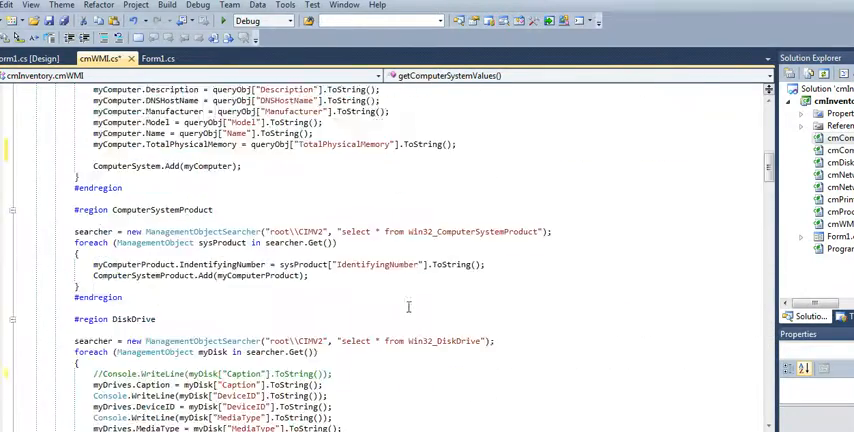
scroll("up", 3)
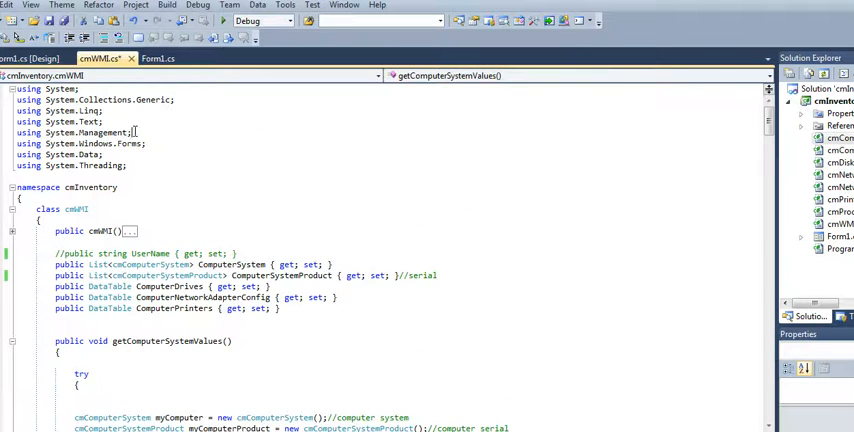
triple_click(76, 132)
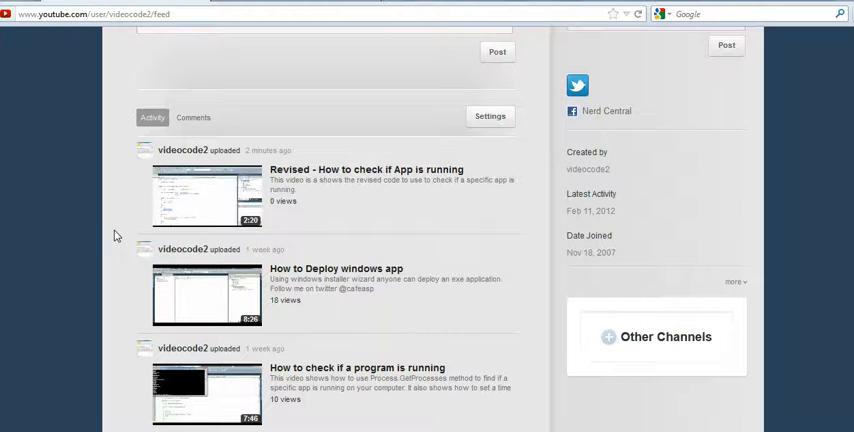
mouse_move(140, 230)
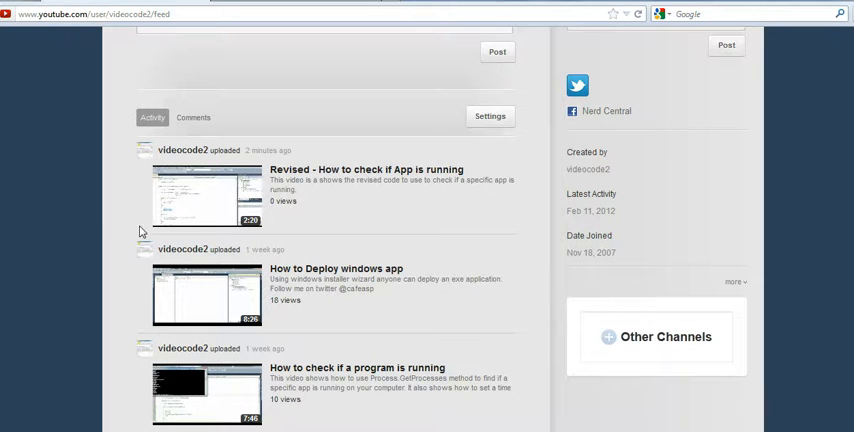